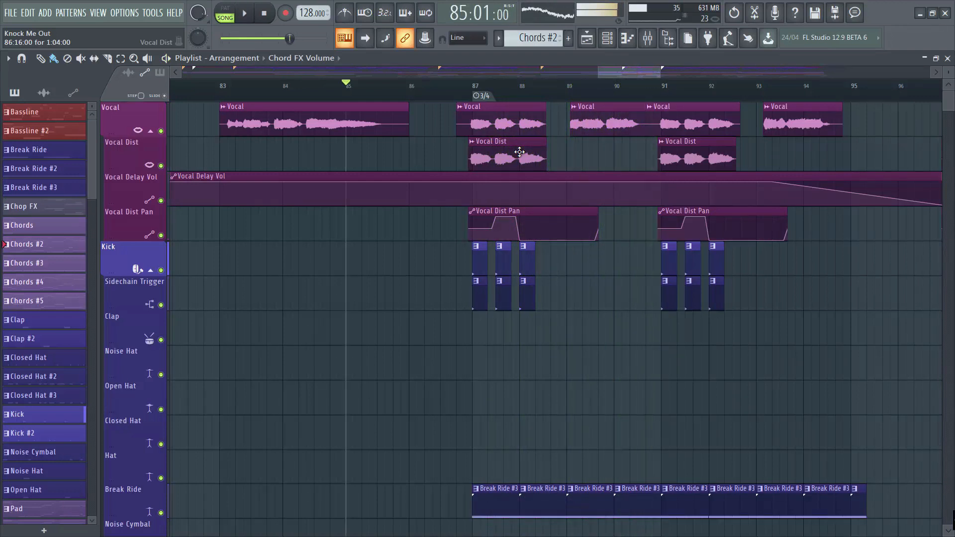
- Stop playback and open the 3/4 time signature change marker at bar 87
click(263, 14)
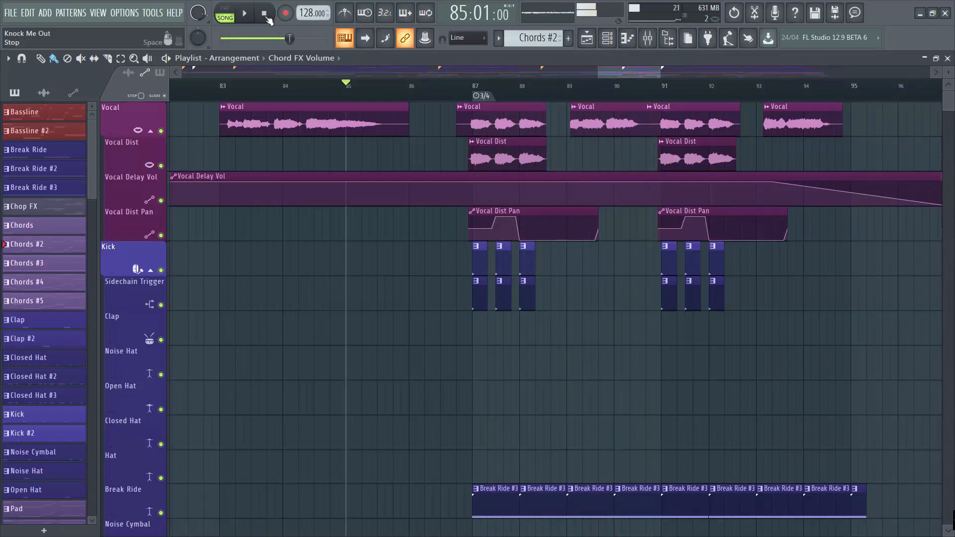
click(262, 14)
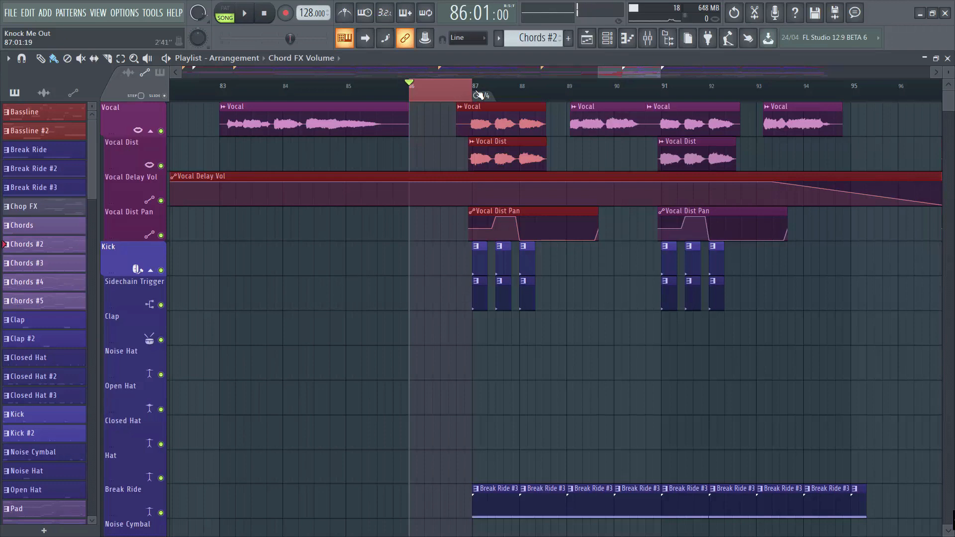
click(481, 95)
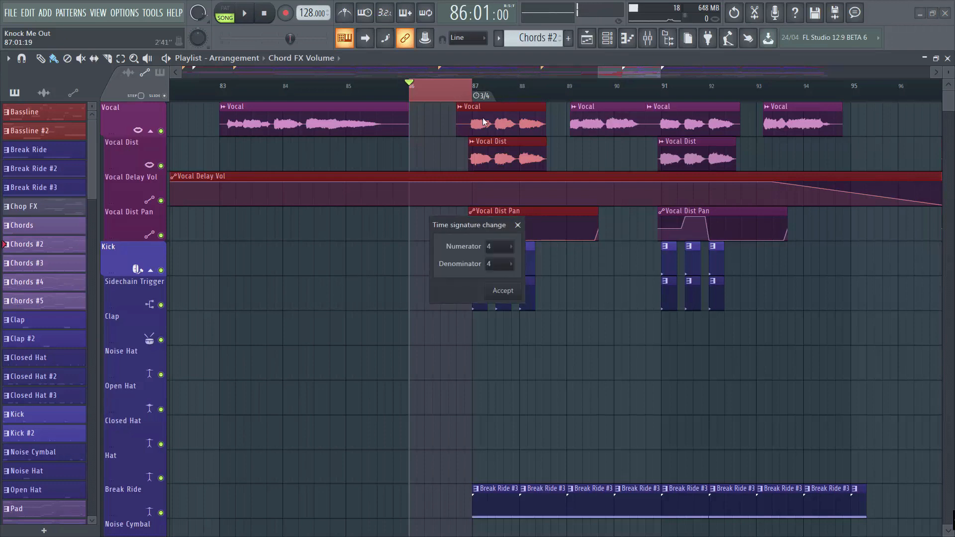
mouse_move(416, 359)
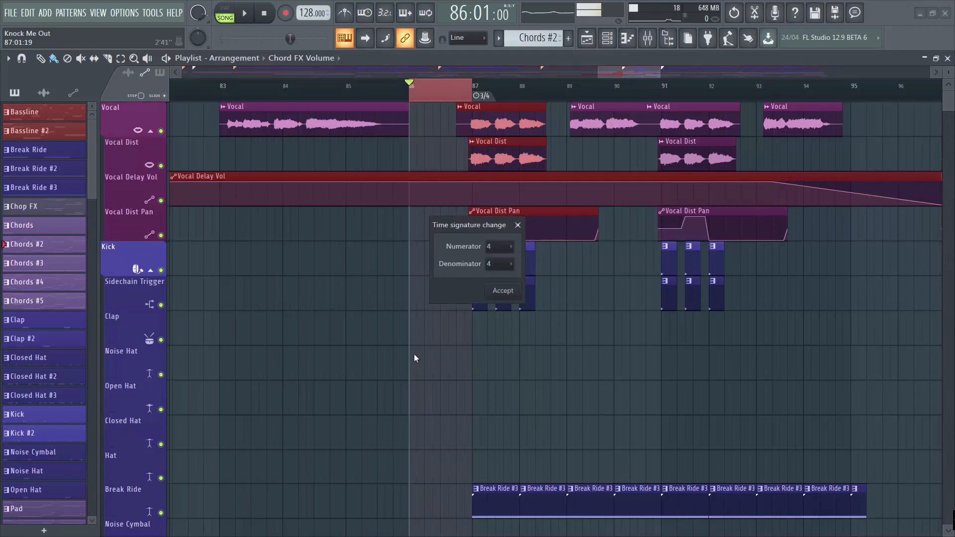
mouse_move(517, 226)
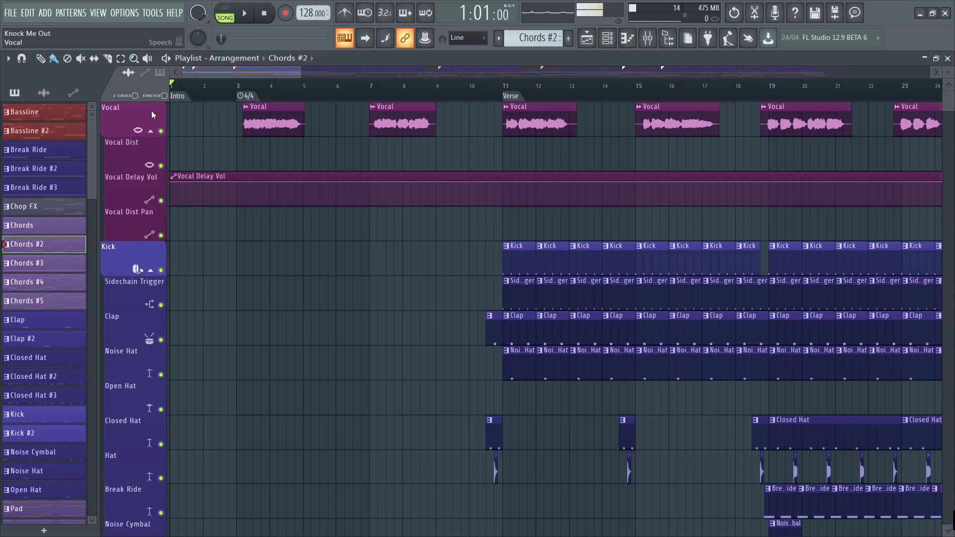
- Consolidate the selected Verse drum clips from selection start and render them to audio
right_click(125, 114)
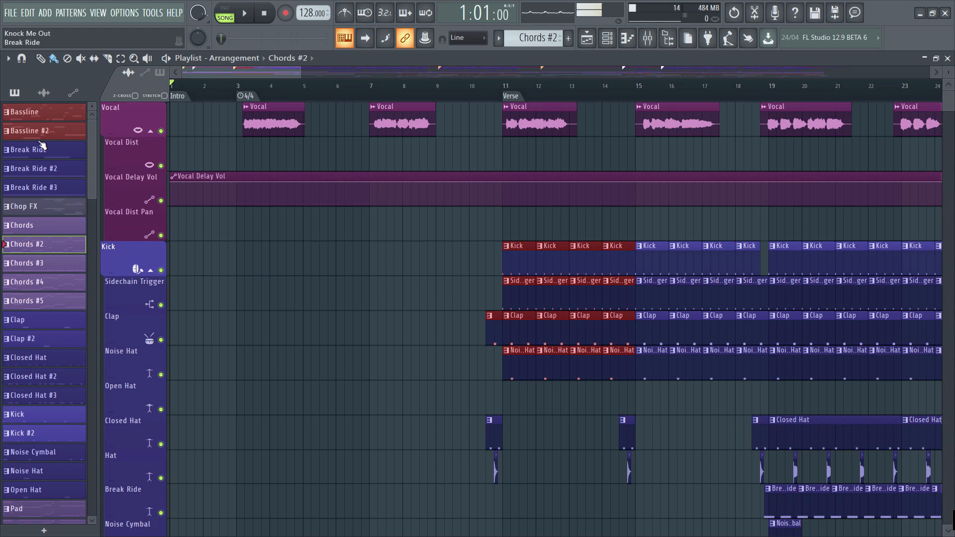
click(6, 59)
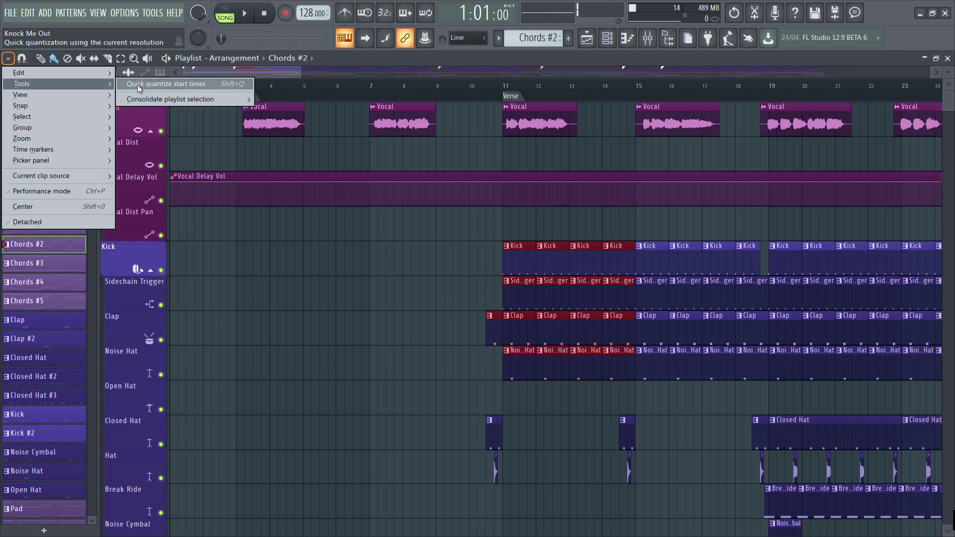
mouse_move(169, 99)
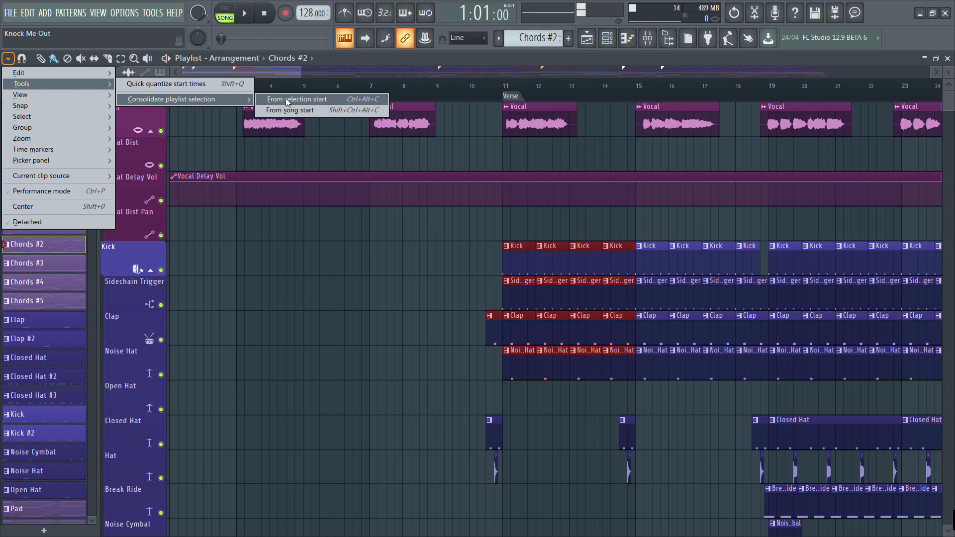
click(297, 99)
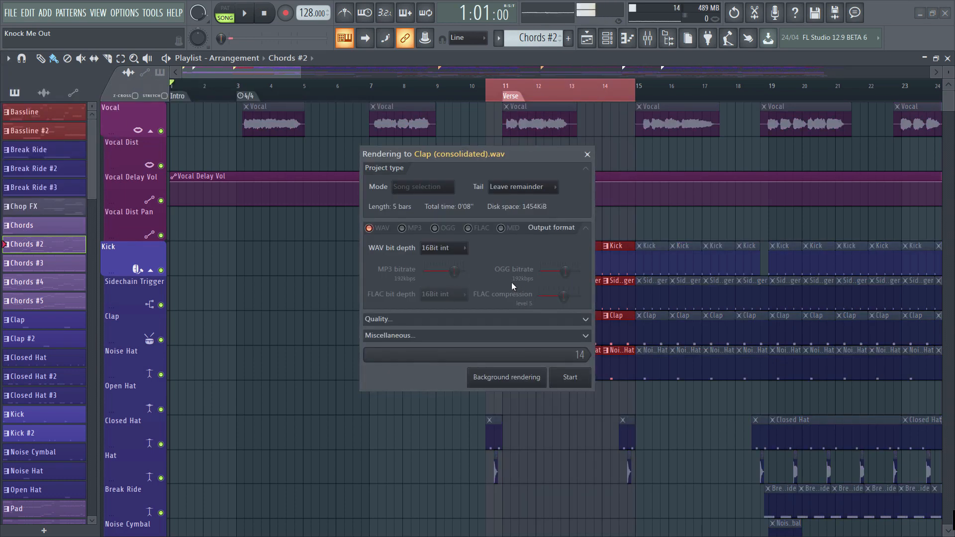
click(570, 377)
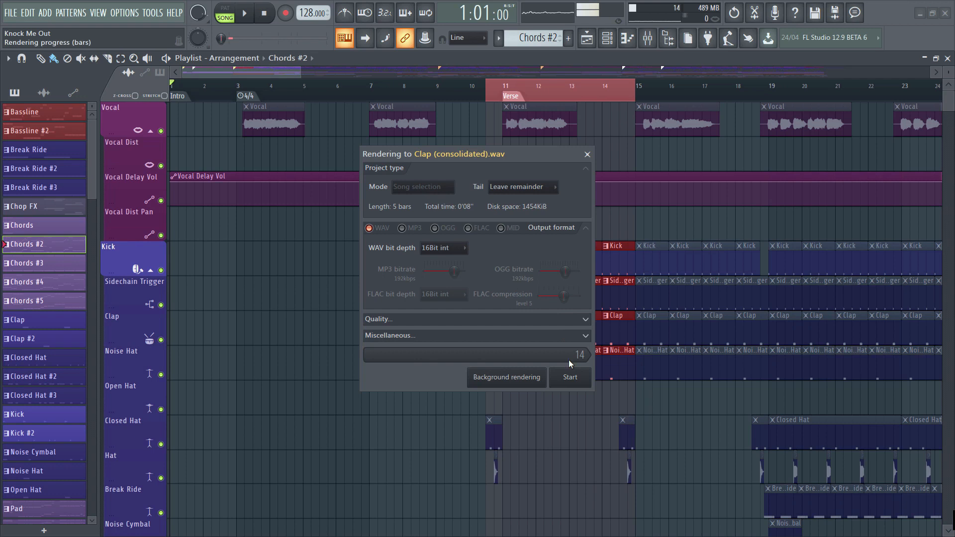
click(570, 378)
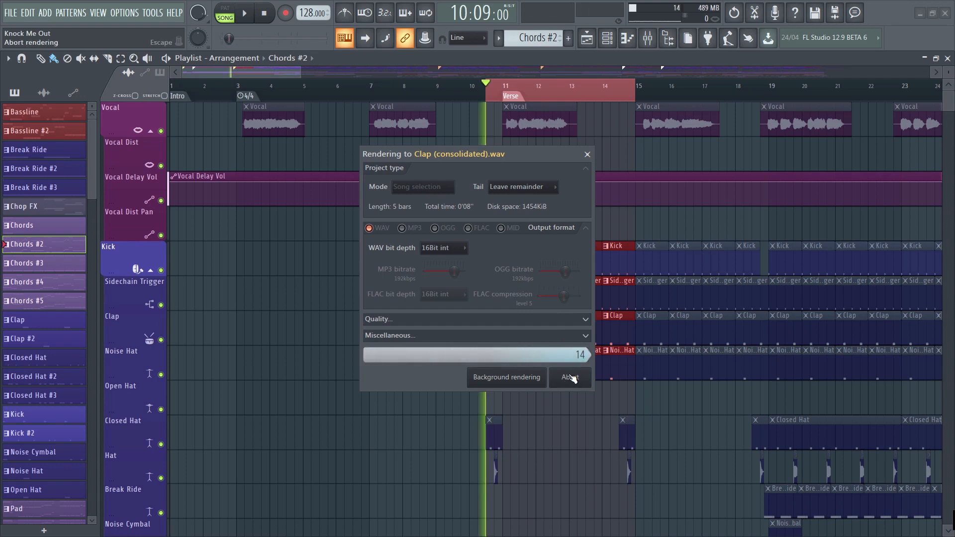
click(570, 377)
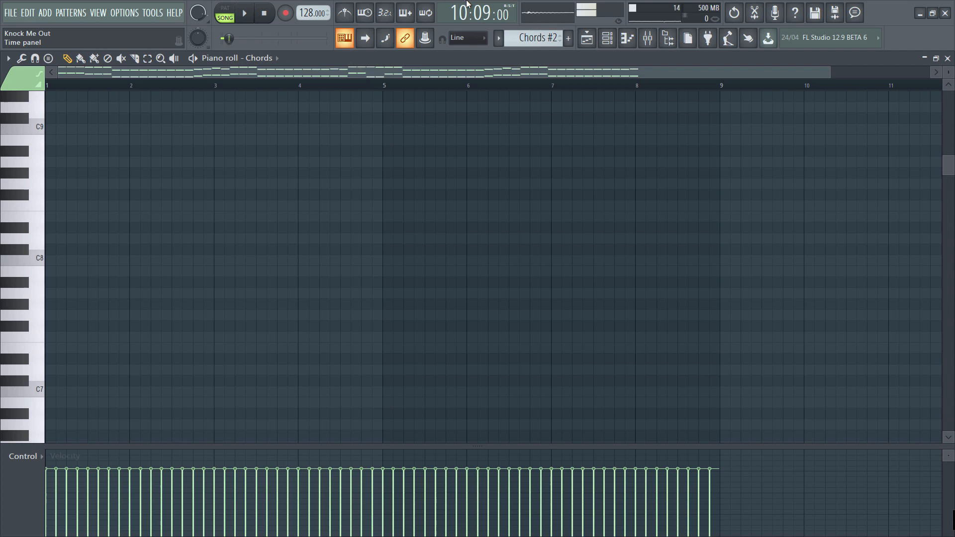
mouse_move(586, 39)
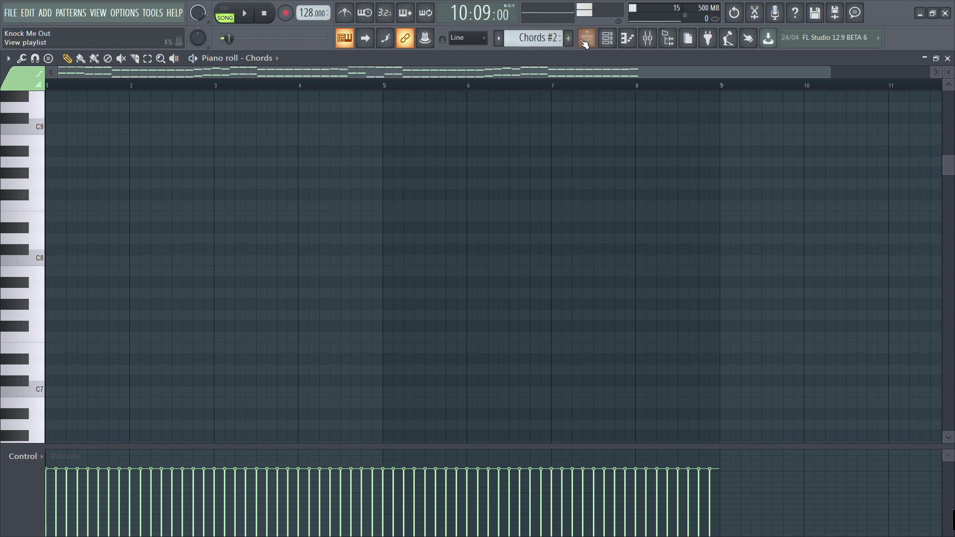
- Switch from the Chords piano roll back to the Playlist view (F5)
click(585, 38)
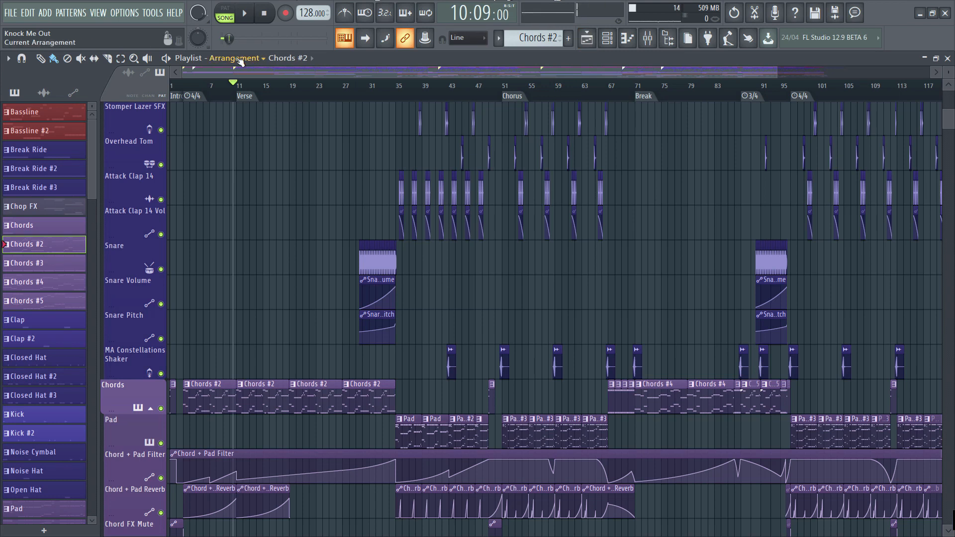
- Add a fourth, empty arrangement through the Playlist's arrangement list
click(234, 58)
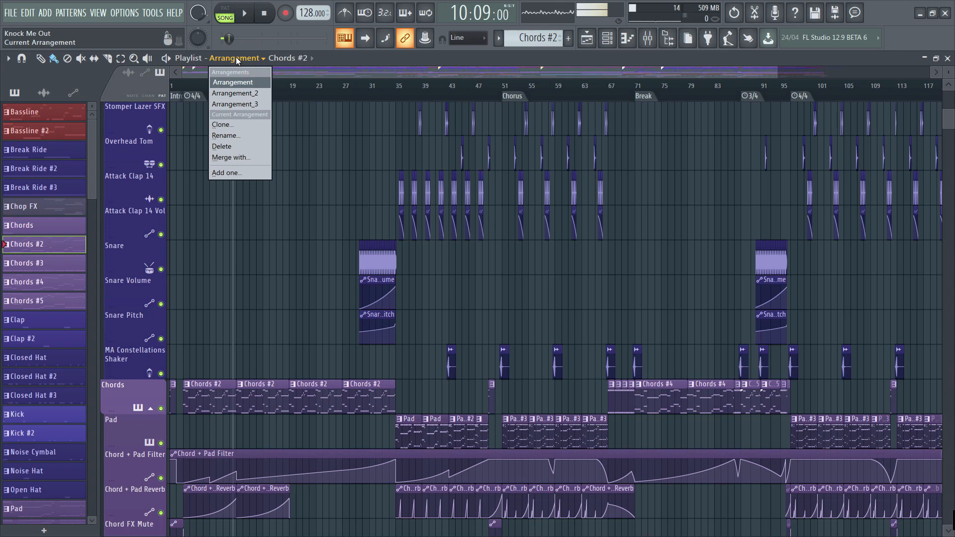
mouse_move(228, 115)
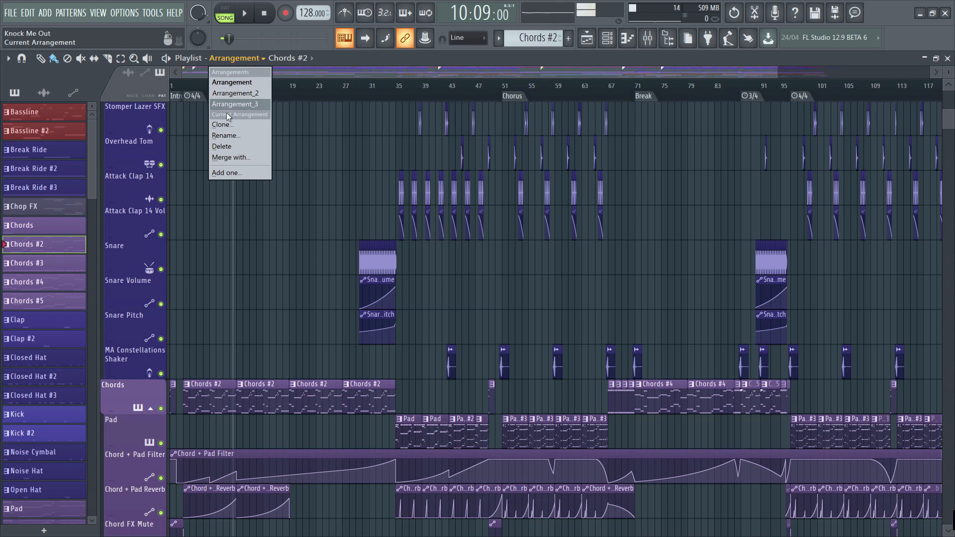
click(226, 172)
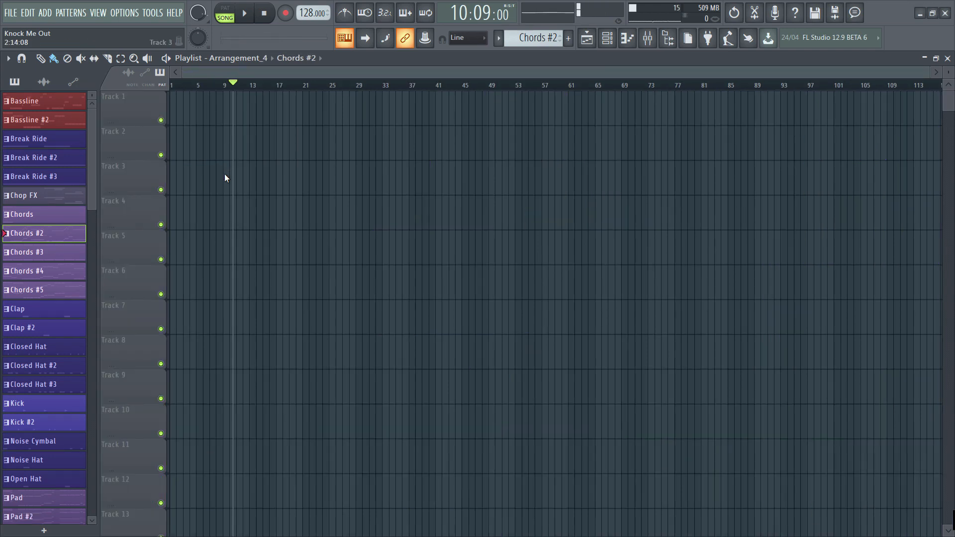
click(237, 58)
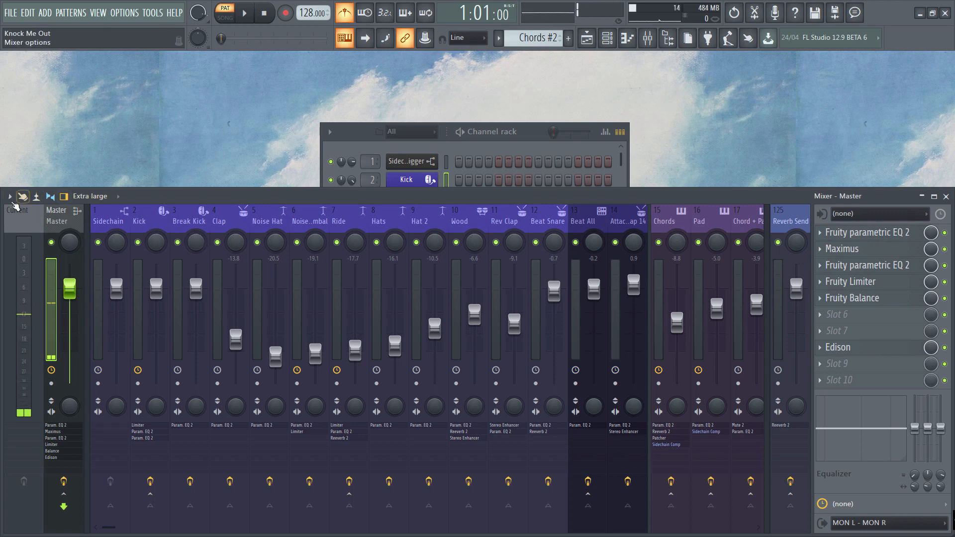
click(9, 196)
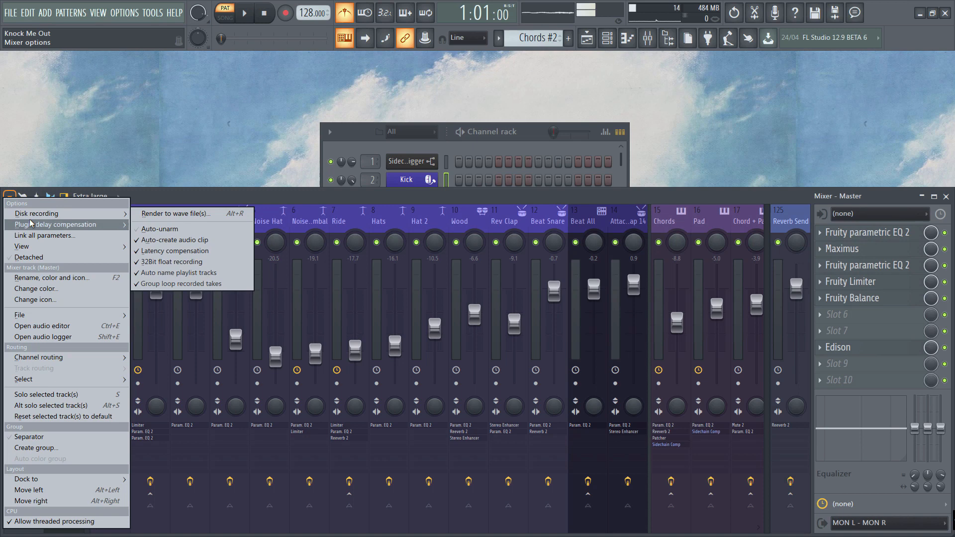
mouse_move(54, 224)
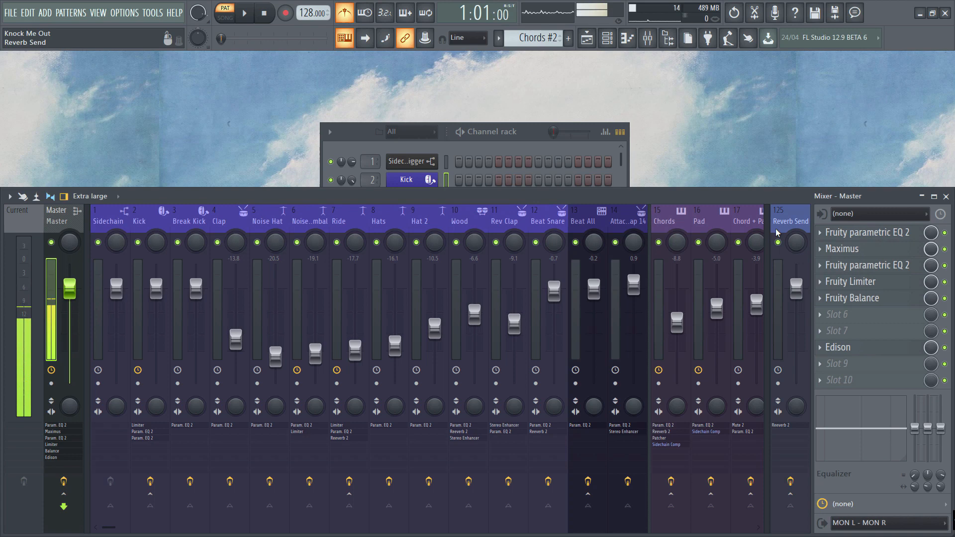
mouse_move(304, 22)
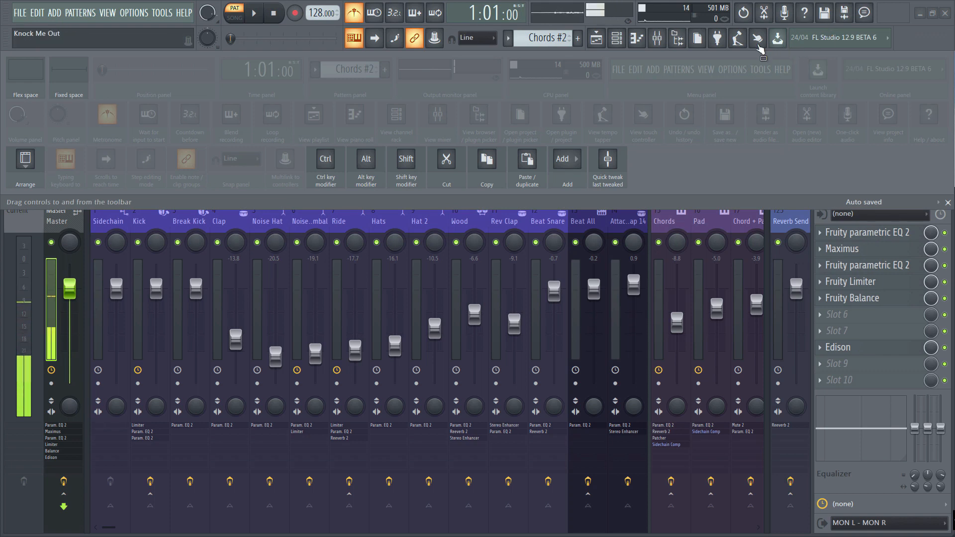
mouse_move(733, 55)
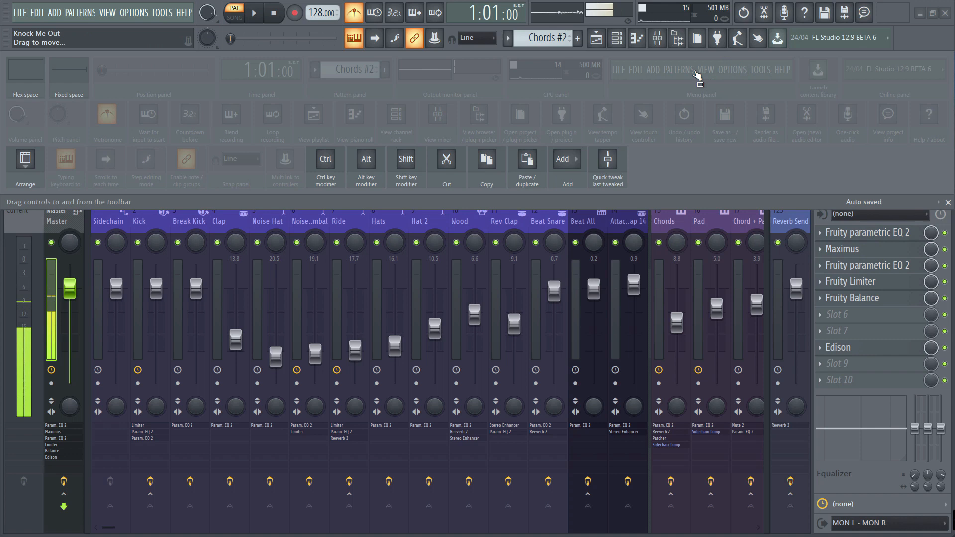
mouse_move(633, 41)
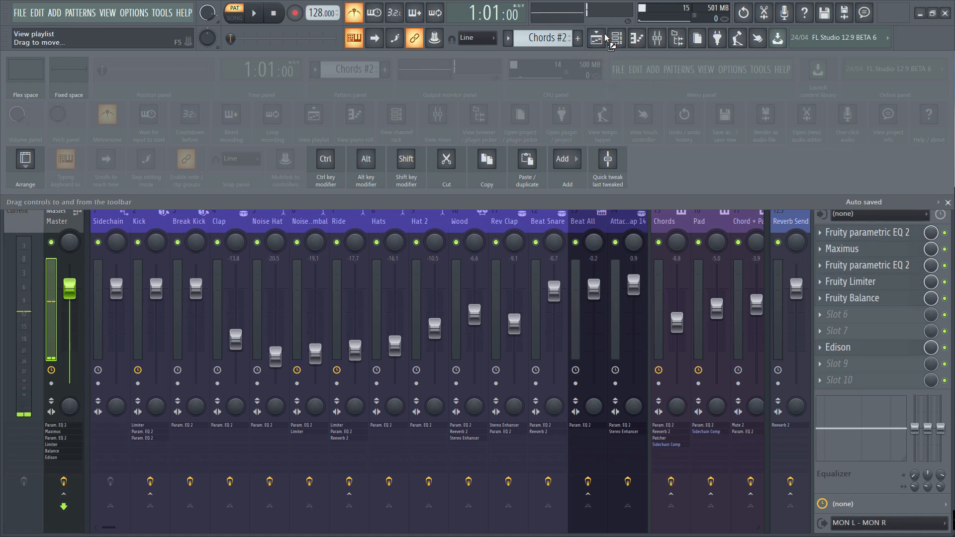
- Bring up the channel rack over the mixer
click(255, 14)
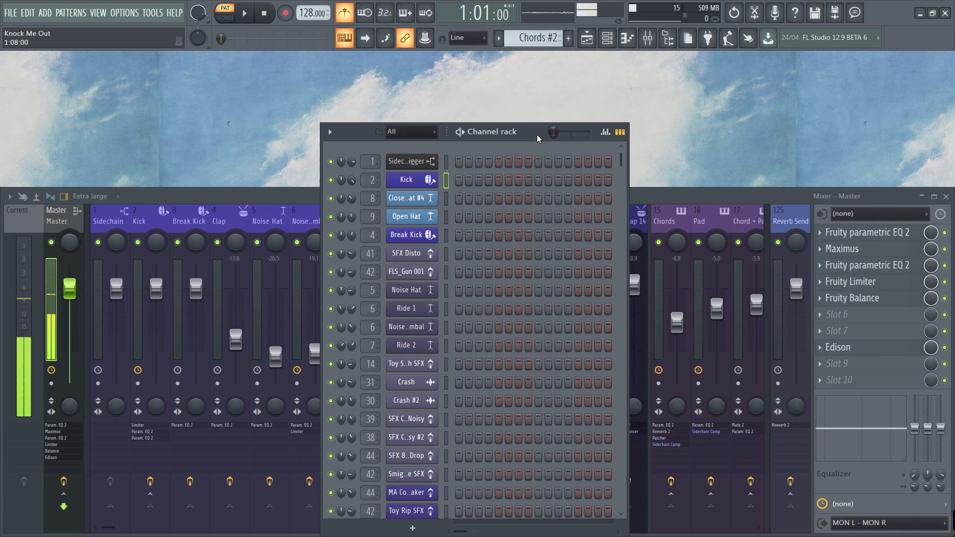
- Open the Kick channel's step graph editor and play the current pattern
click(604, 132)
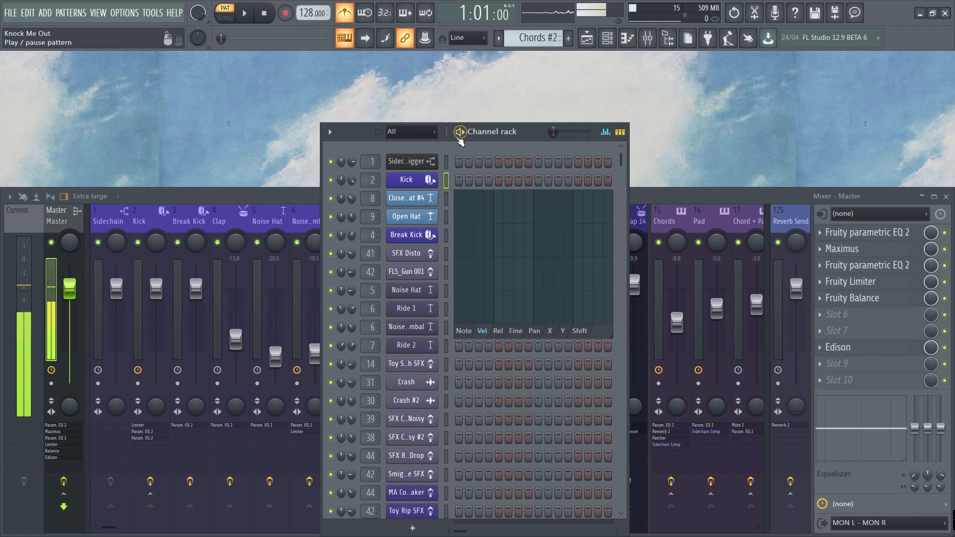
click(406, 180)
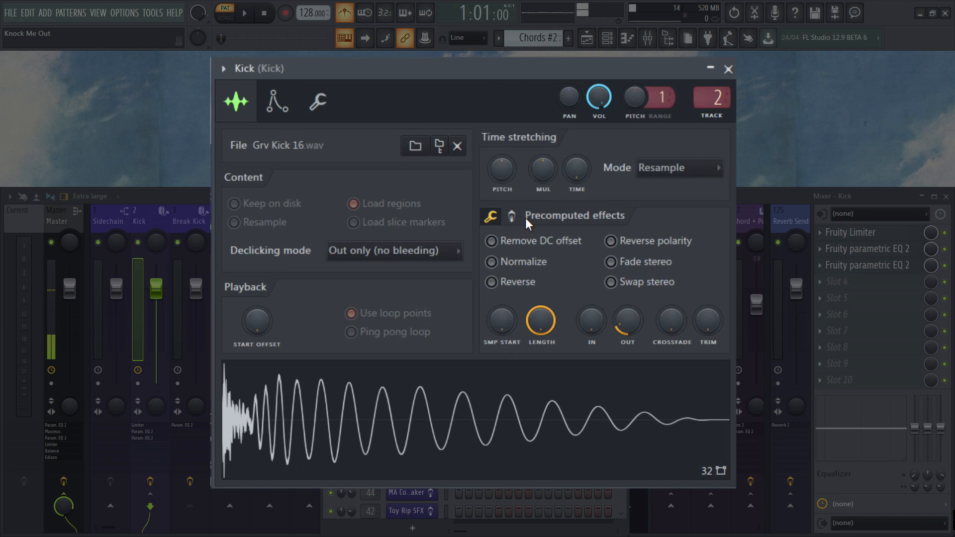
mouse_move(546, 234)
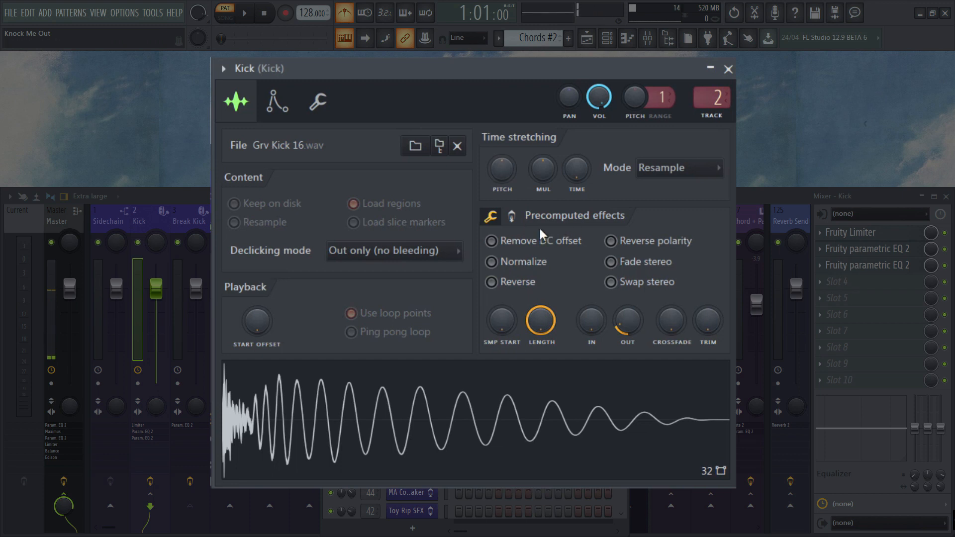
- Reveal the Kick sample's second precomputed effects page and remove its ring modulation
click(511, 216)
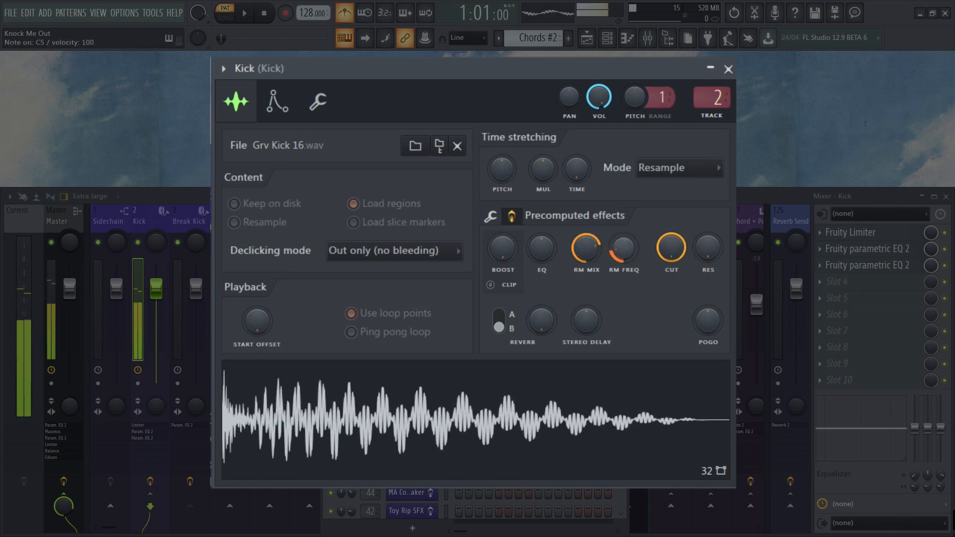
click(502, 251)
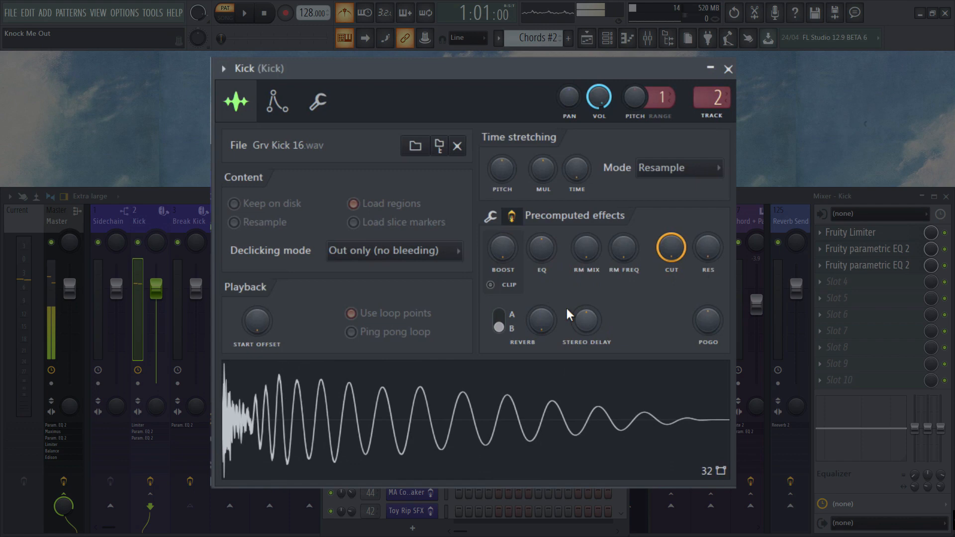
mouse_move(536, 336)
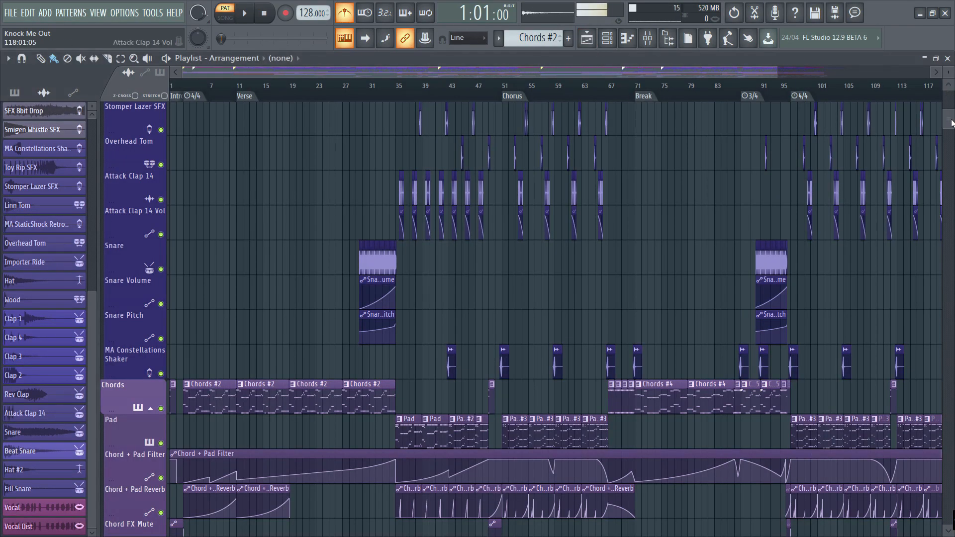
- Scroll the playlist tracks, switch to song mode, and clear the time selection near bar 14
scroll(down, 3)
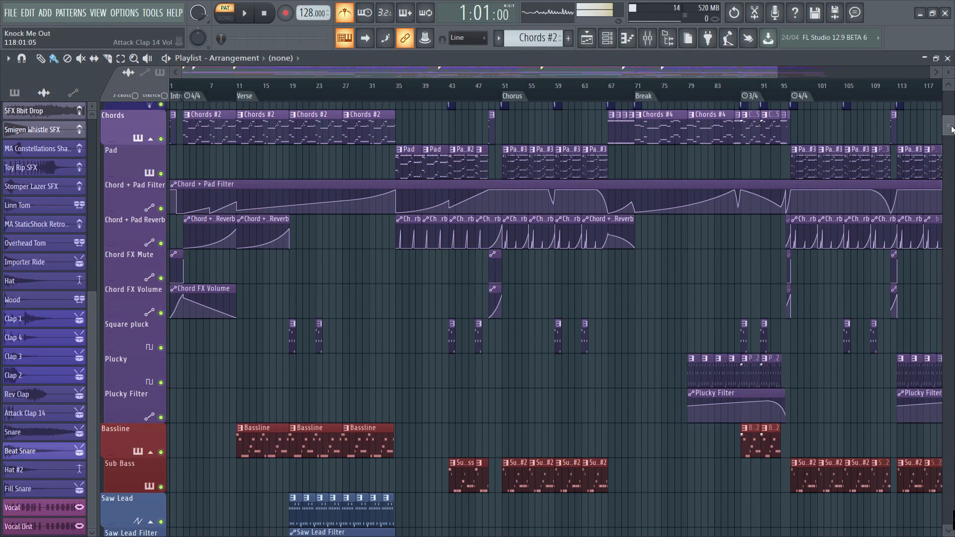
scroll(down, 3)
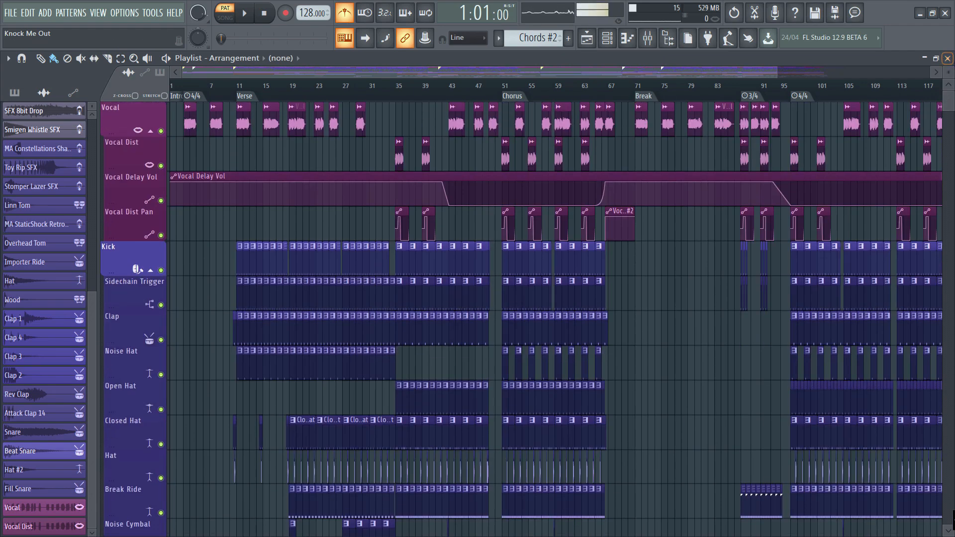
mouse_move(947, 58)
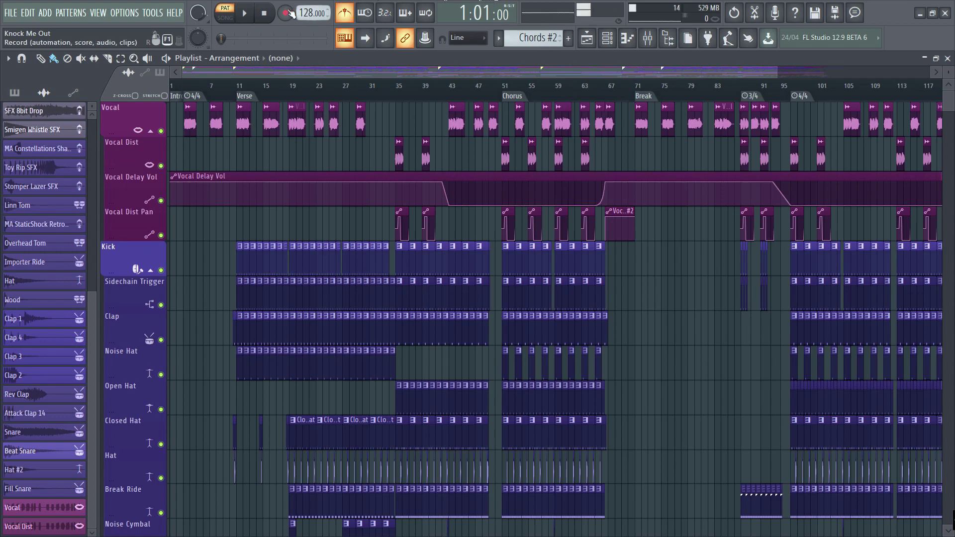
click(287, 14)
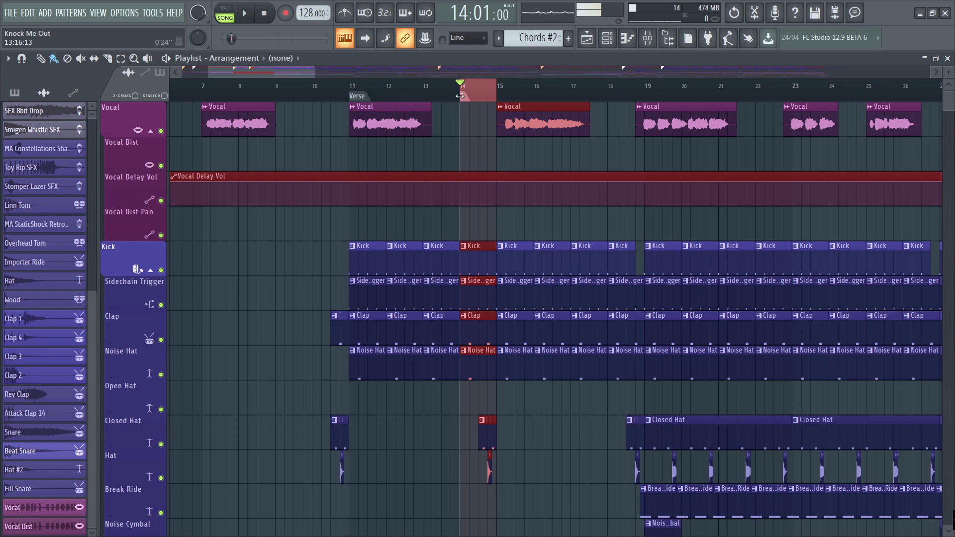
right_click(461, 87)
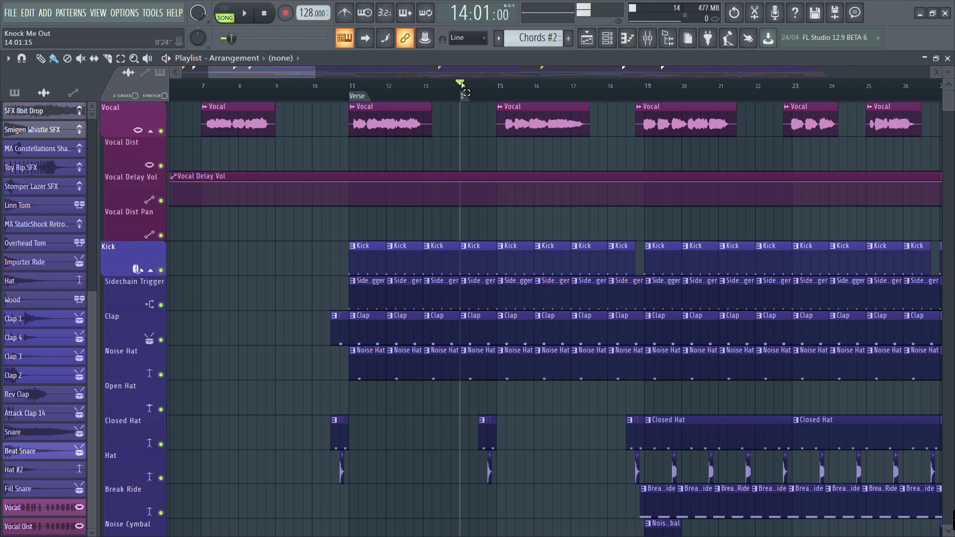
- Solo the Vocal track and bring up the verse Vocal clip's options
click(378, 121)
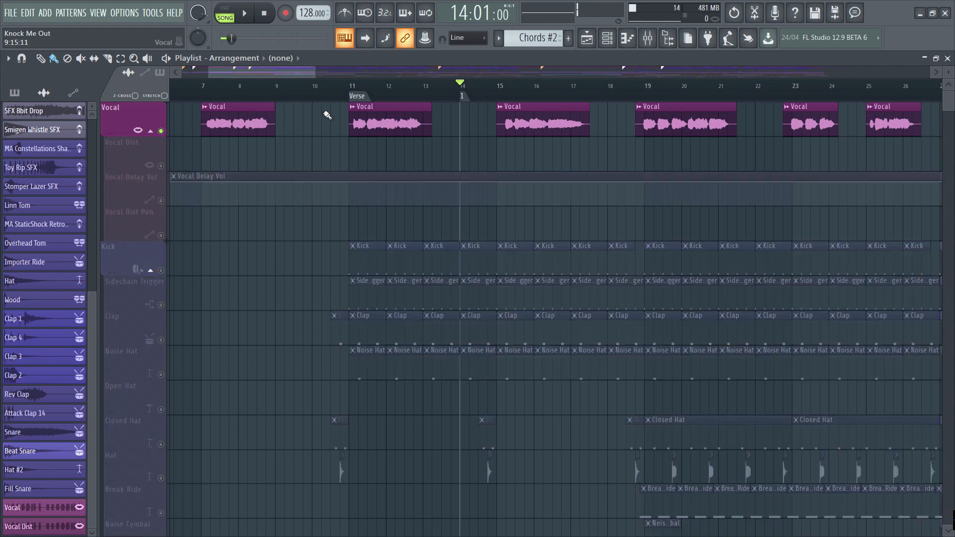
right_click(389, 120)
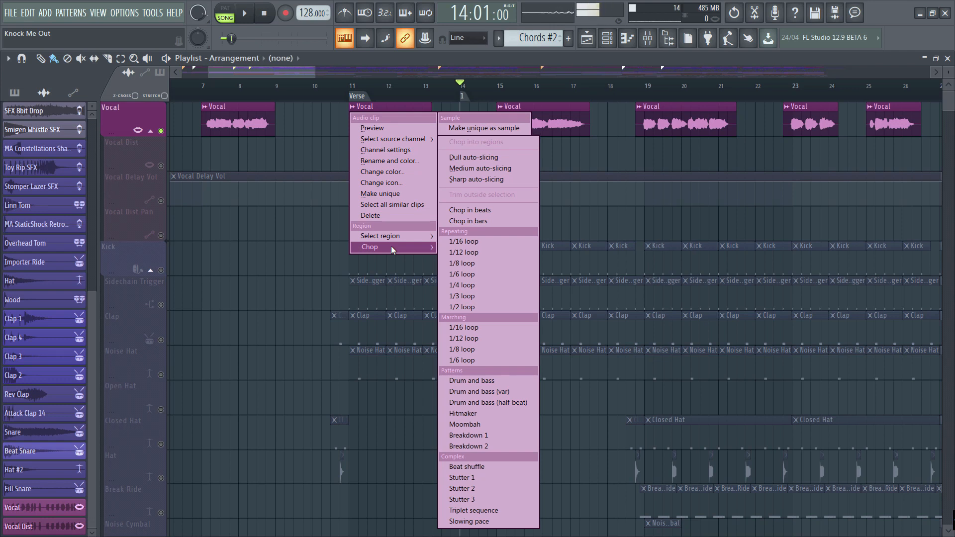
mouse_move(519, 460)
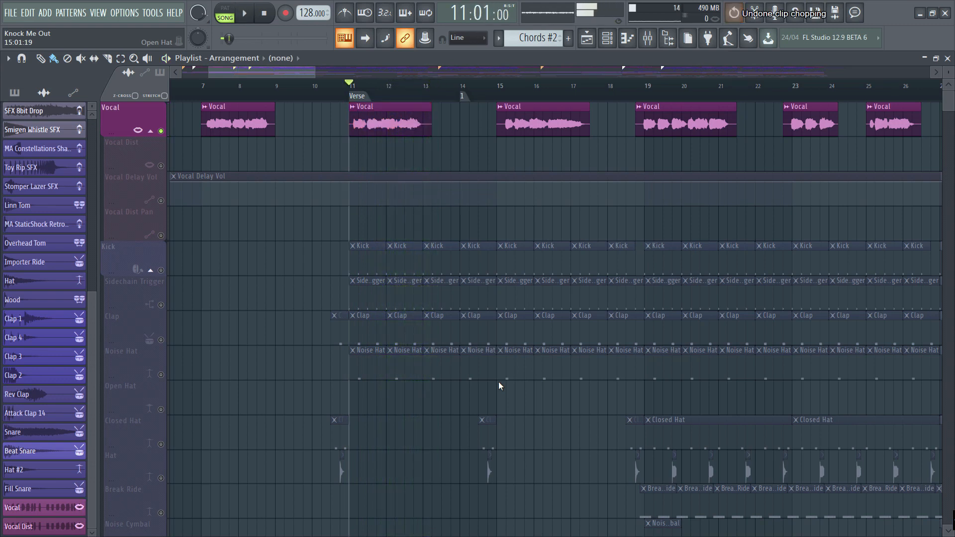
- Play the song from the verse, then stop playback
click(247, 14)
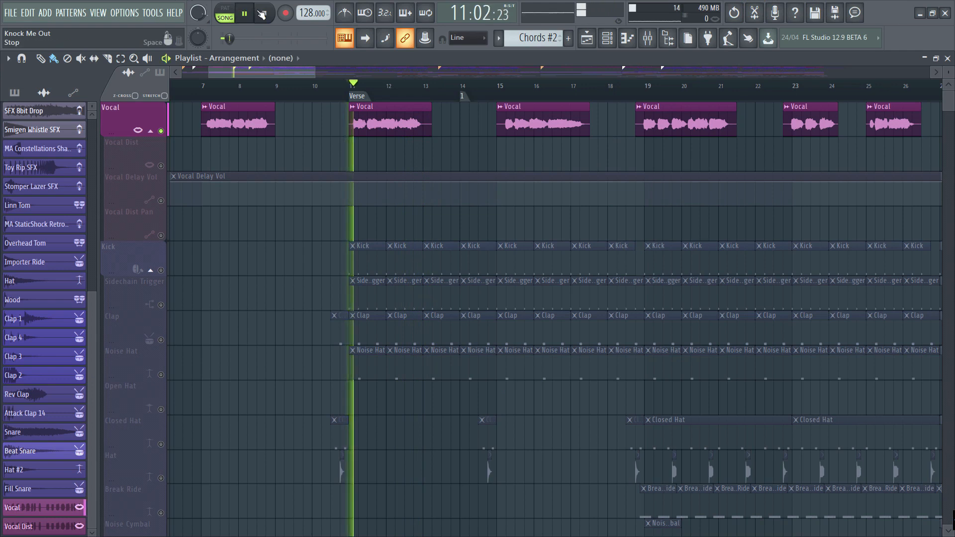
click(245, 13)
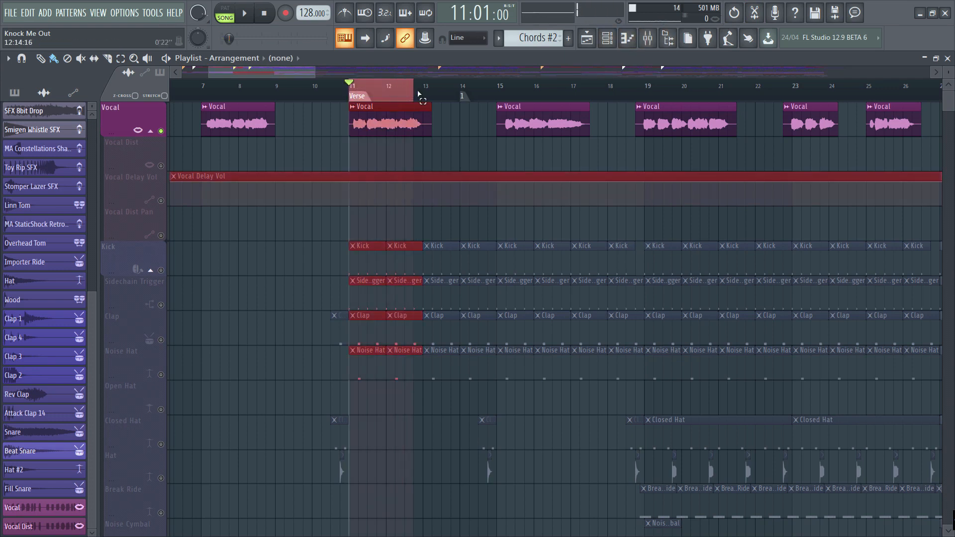
- In the mixer, add Fruity Reeverb 2 to the Master's empty slot, adjust its wet level, and stop playback
click(247, 13)
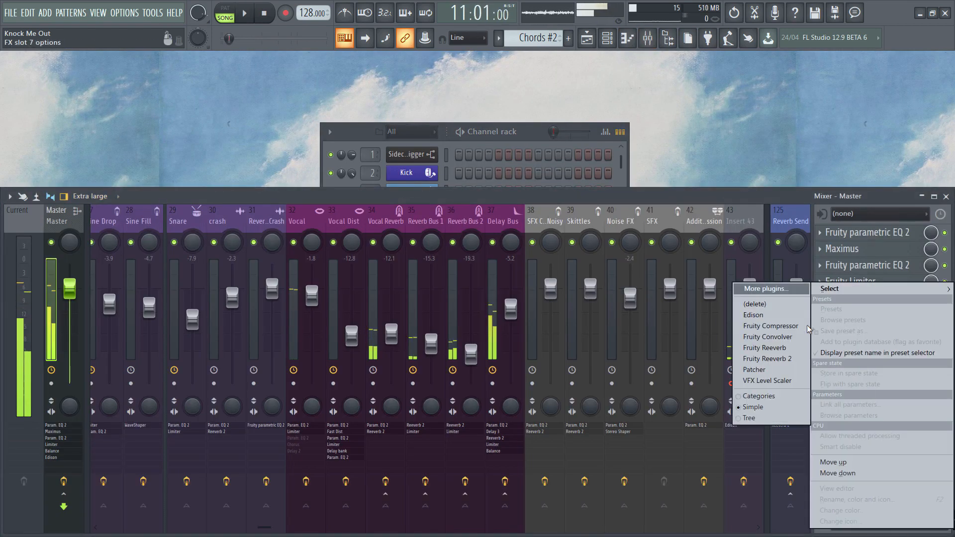
click(767, 359)
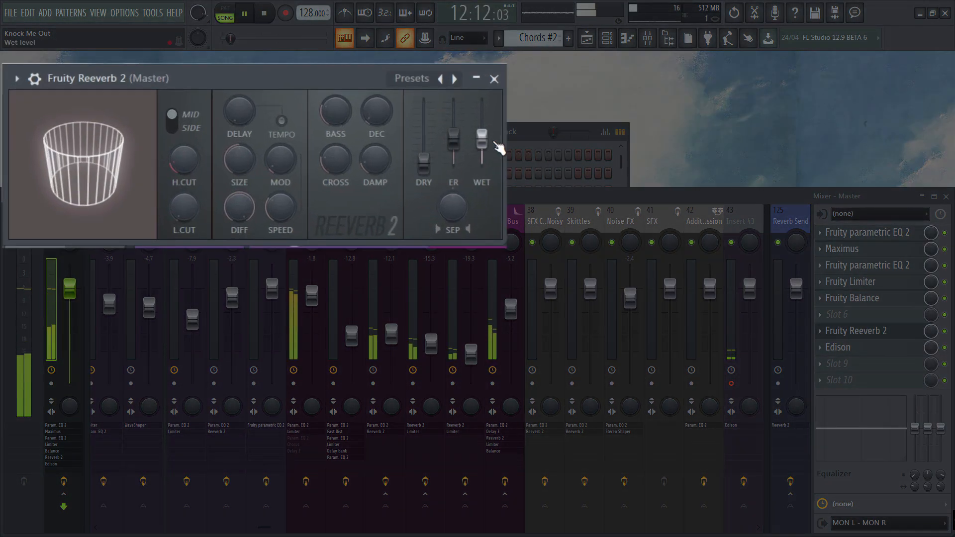
drag(482, 152, 482, 109)
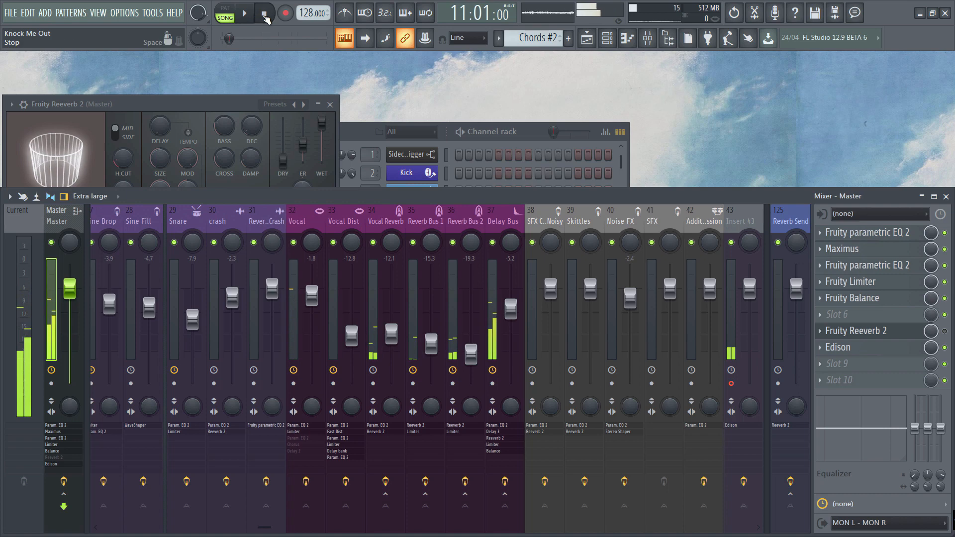
click(261, 13)
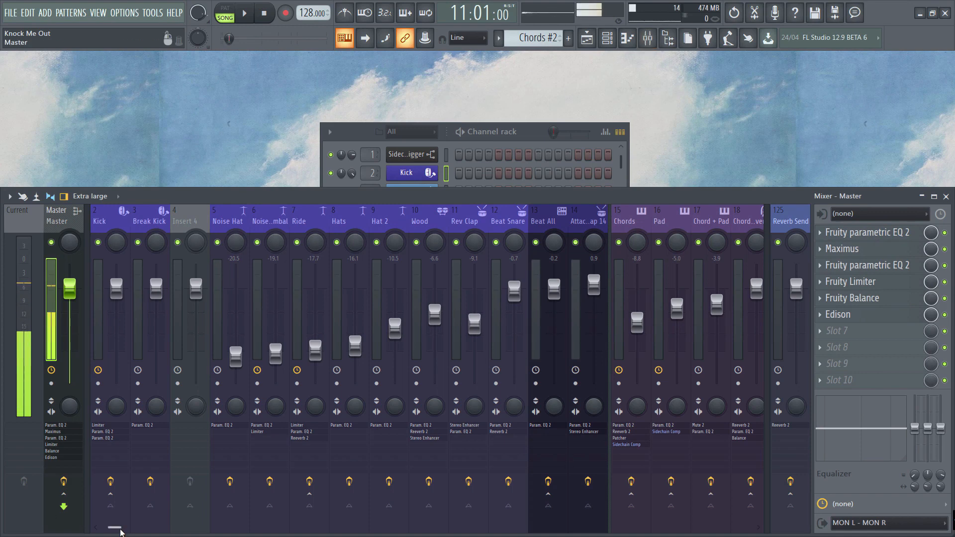
drag(116, 529, 621, 512)
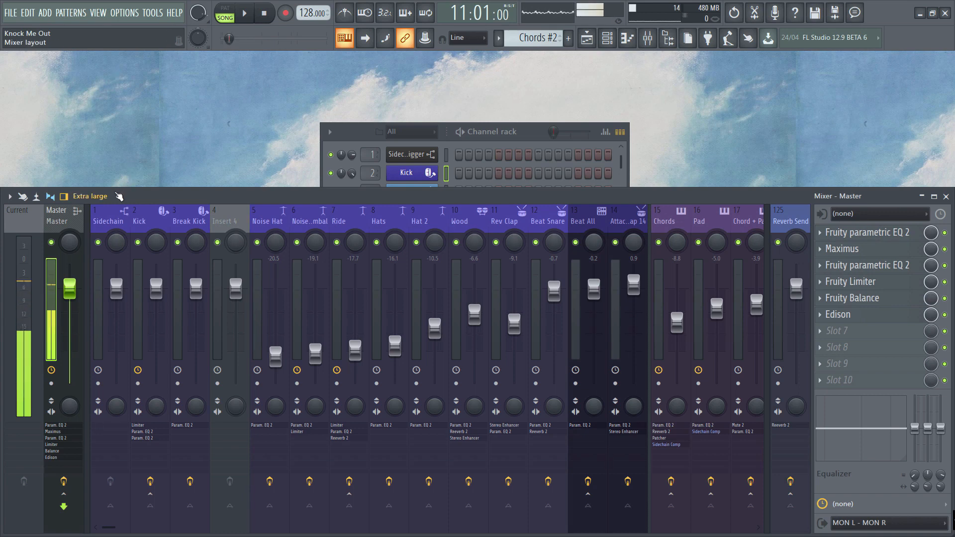
click(90, 196)
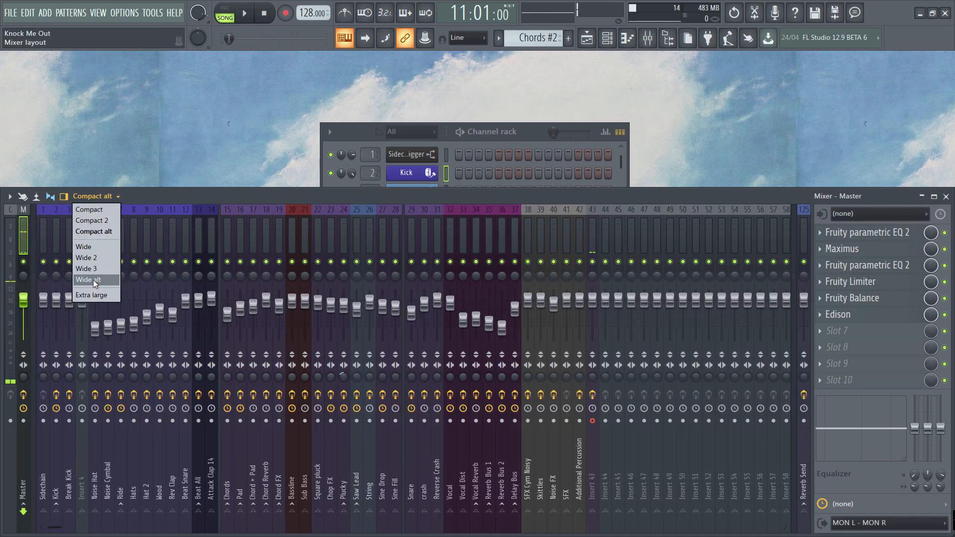
click(88, 280)
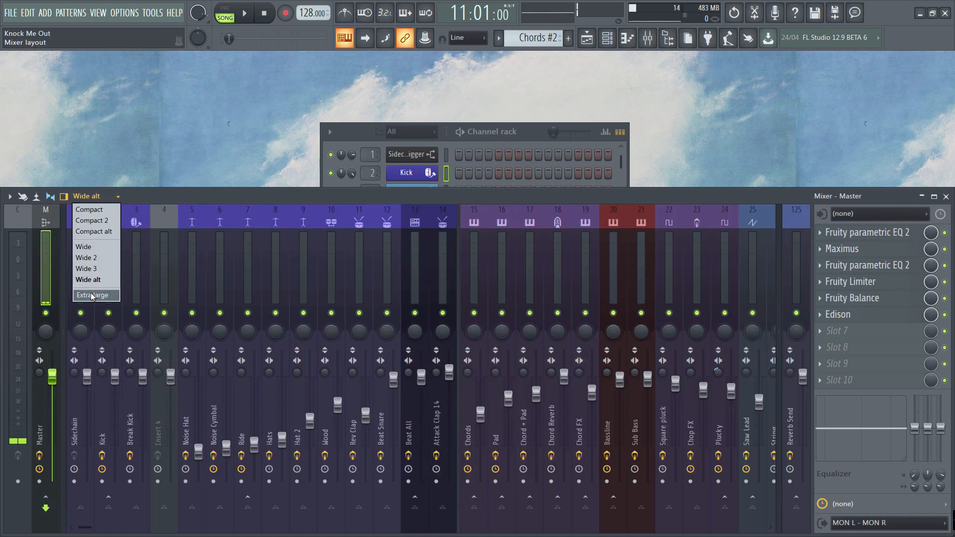
click(93, 295)
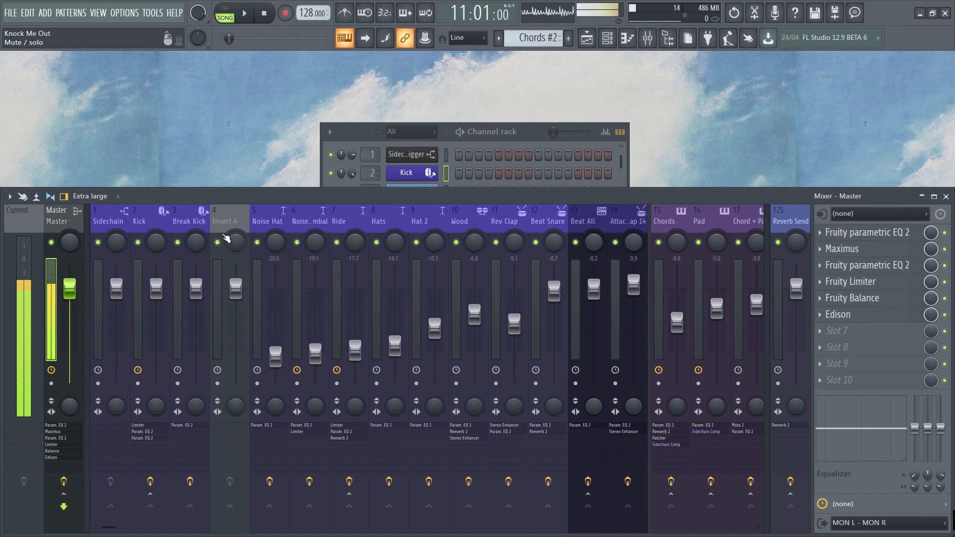
- Reset the Noise Hat mixer track to its defaults and confirm the warning
right_click(267, 222)
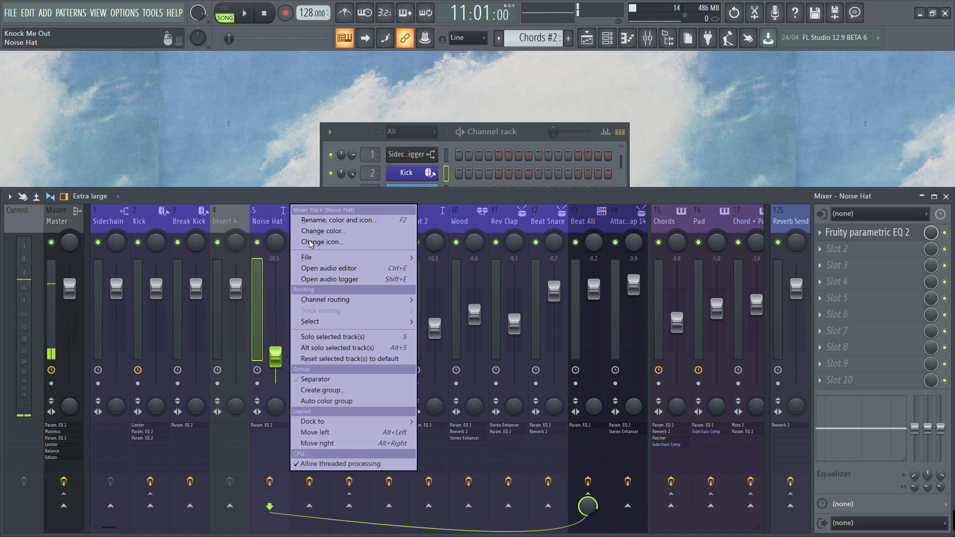
click(349, 359)
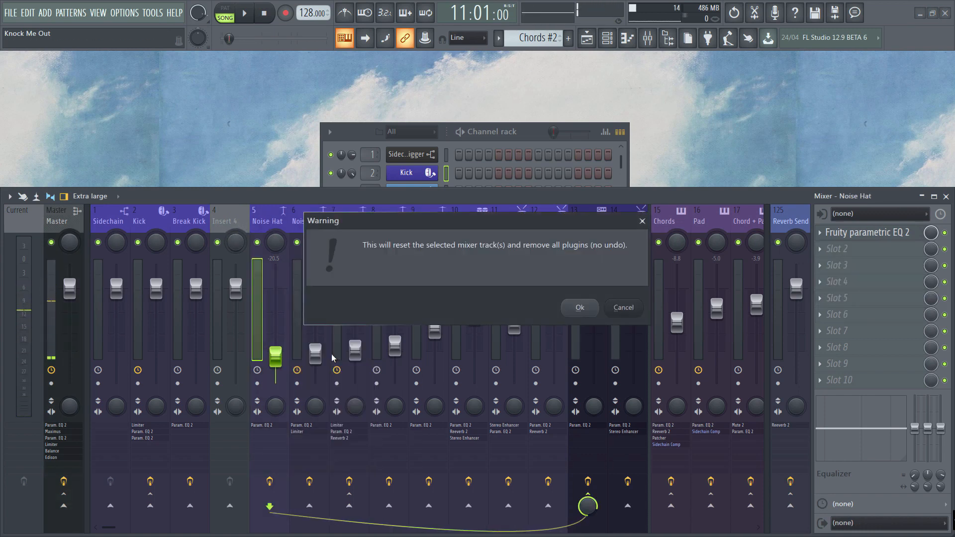
click(579, 307)
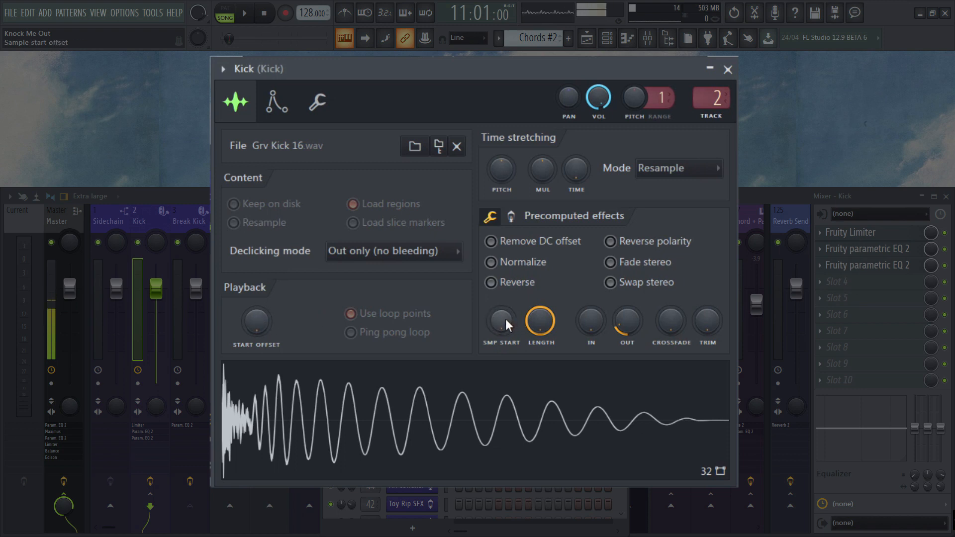
mouse_move(246, 327)
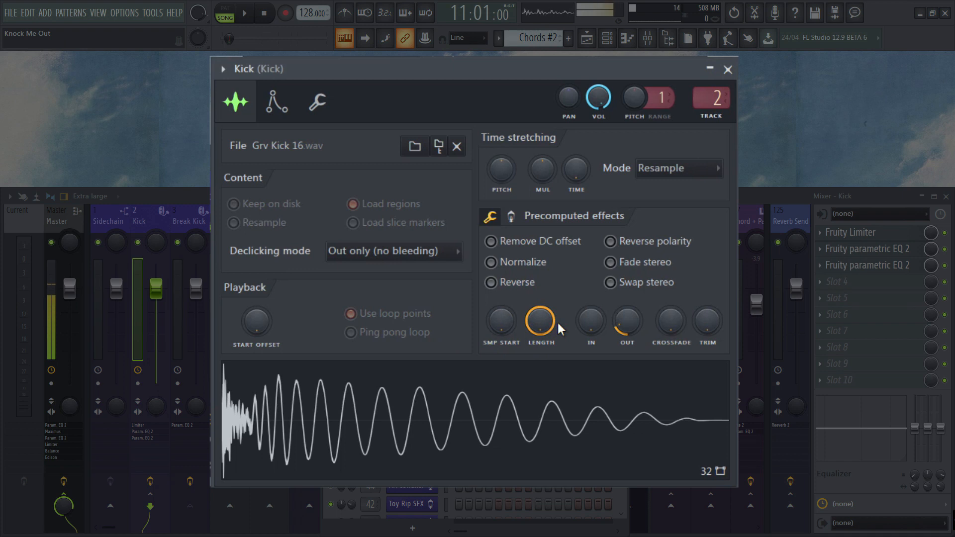
mouse_move(541, 322)
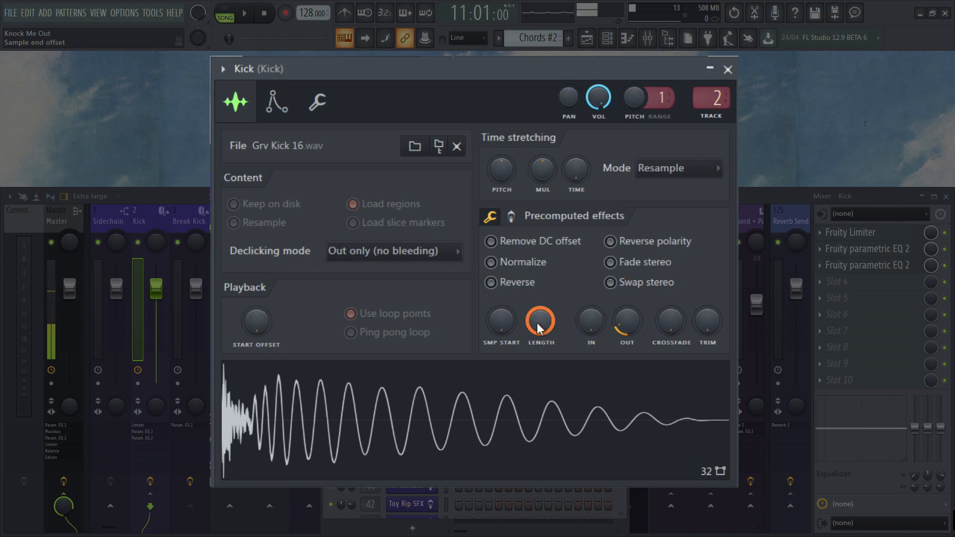
- Turn the Kick sample's LENGTH knob down to shorten it, then back to full length
drag(539, 320, 539, 299)
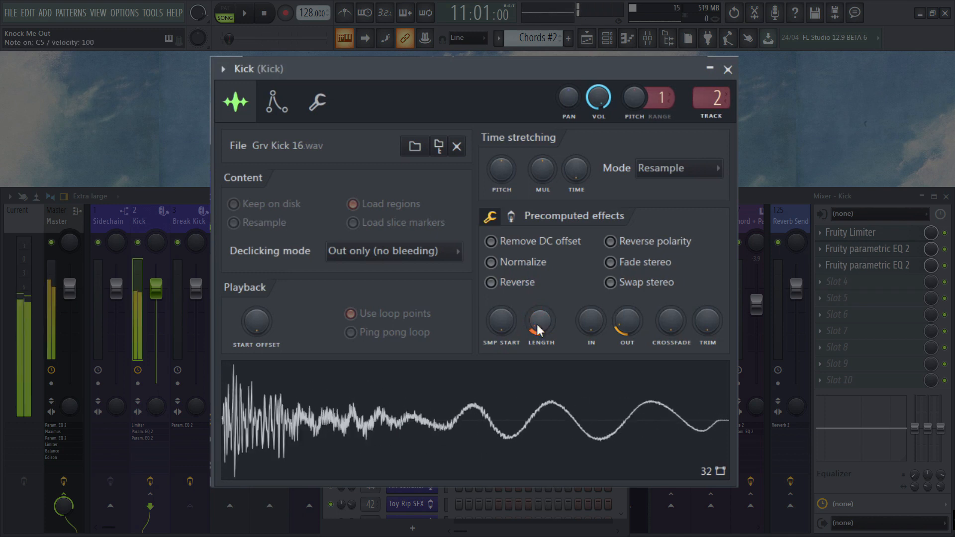
drag(540, 321, 540, 293)
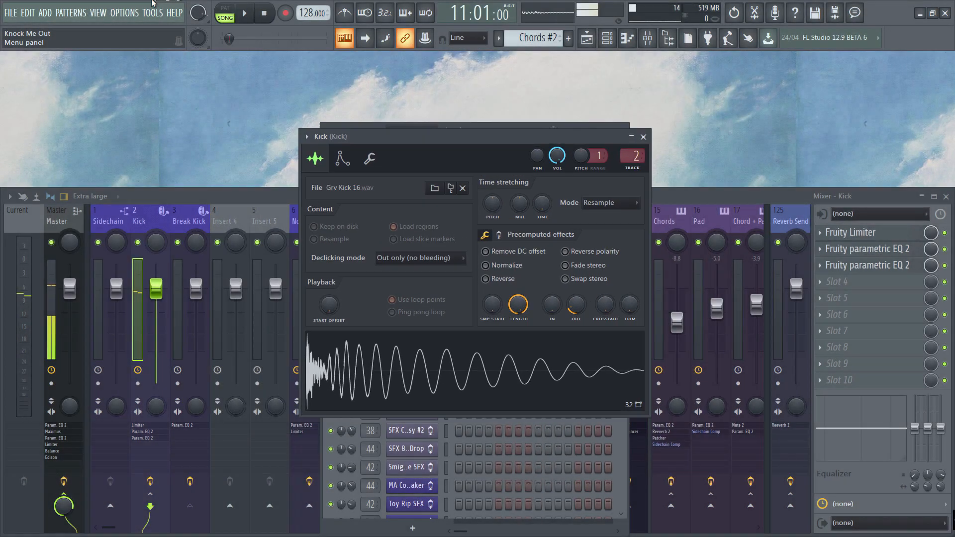
click(119, 14)
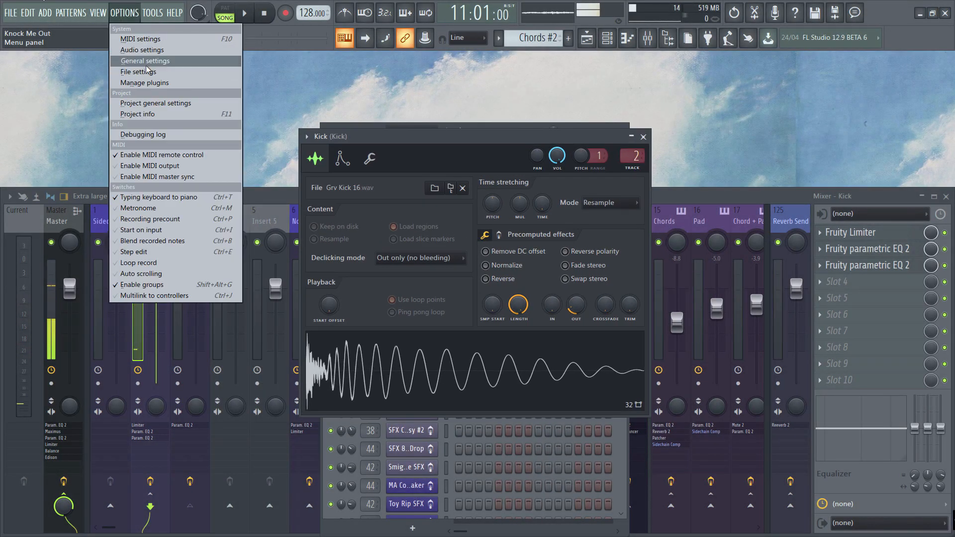
click(145, 60)
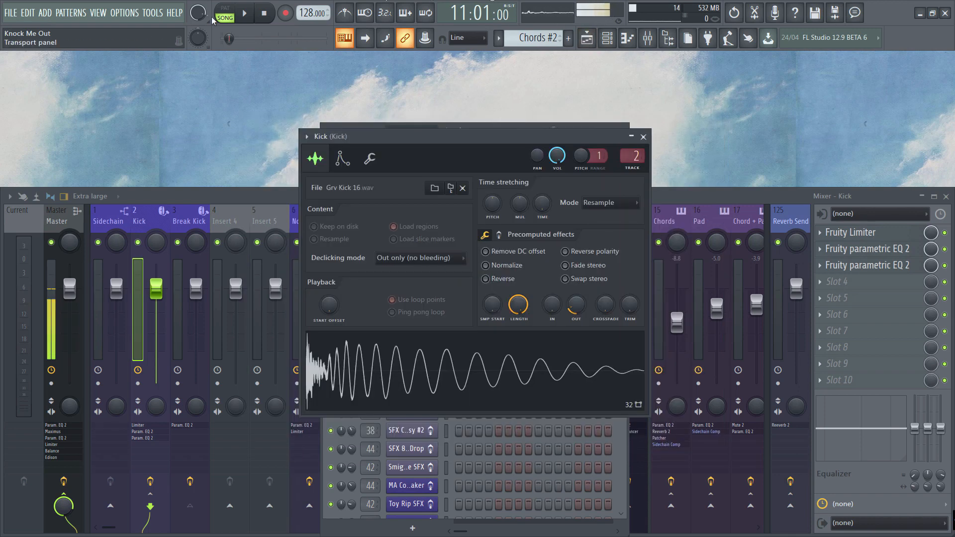
click(127, 13)
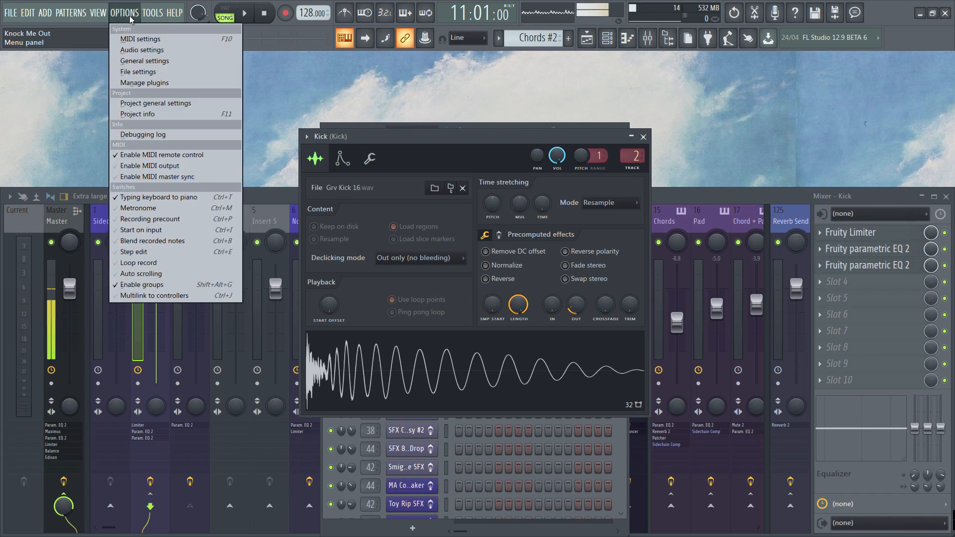
click(138, 72)
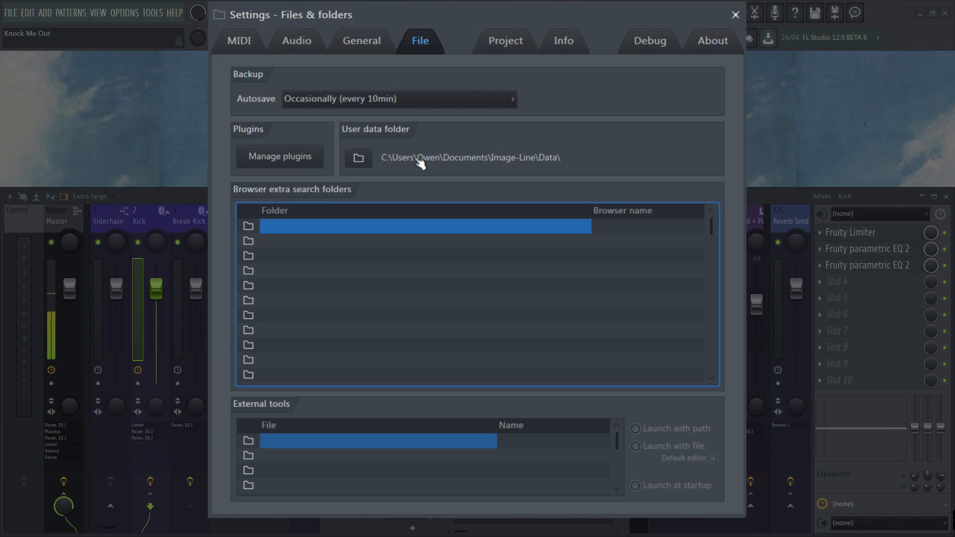
mouse_move(708, 76)
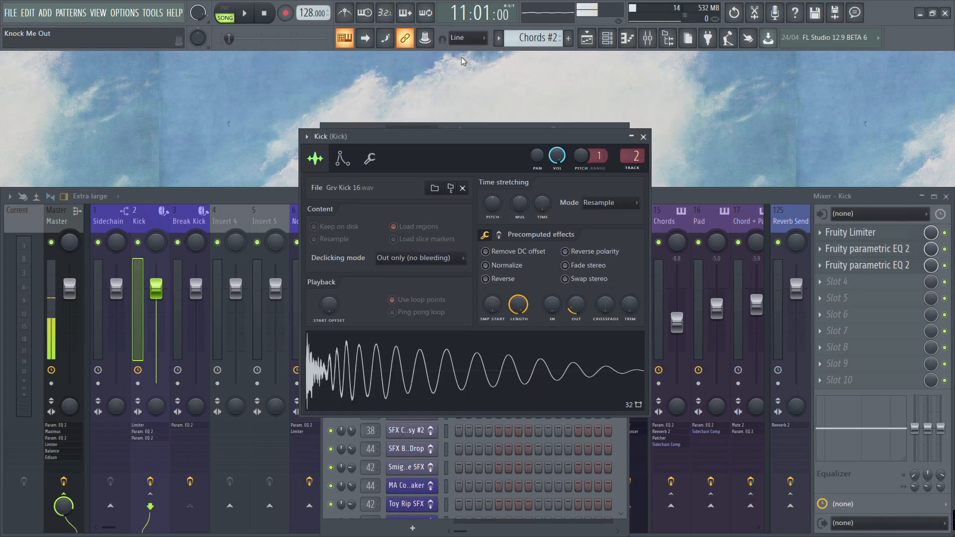
- Open the Help menu to view the help and registration options
click(175, 12)
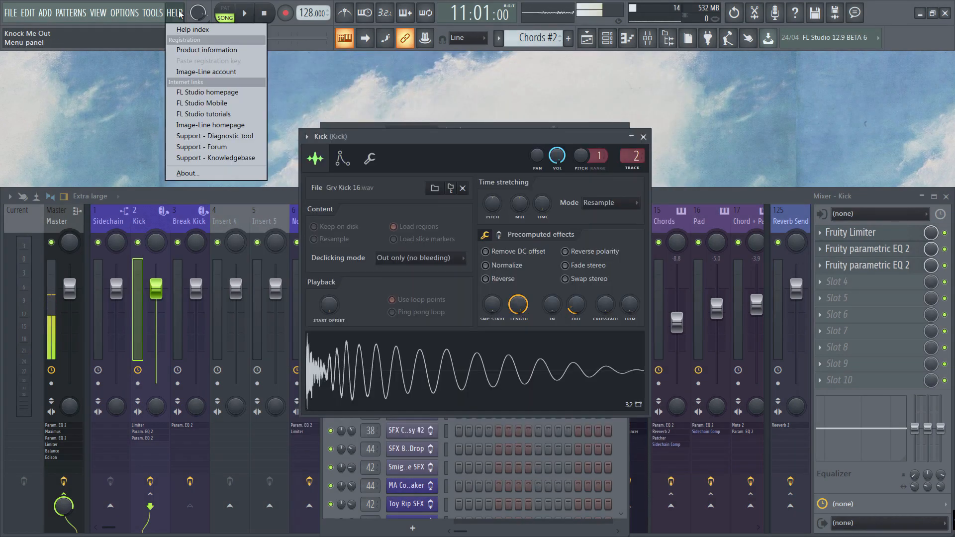
mouse_move(191, 32)
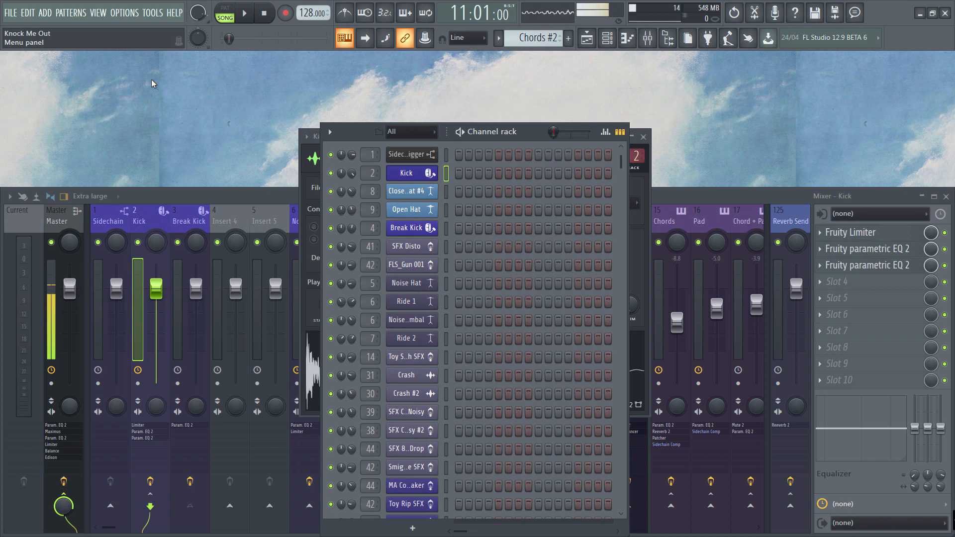
click(175, 13)
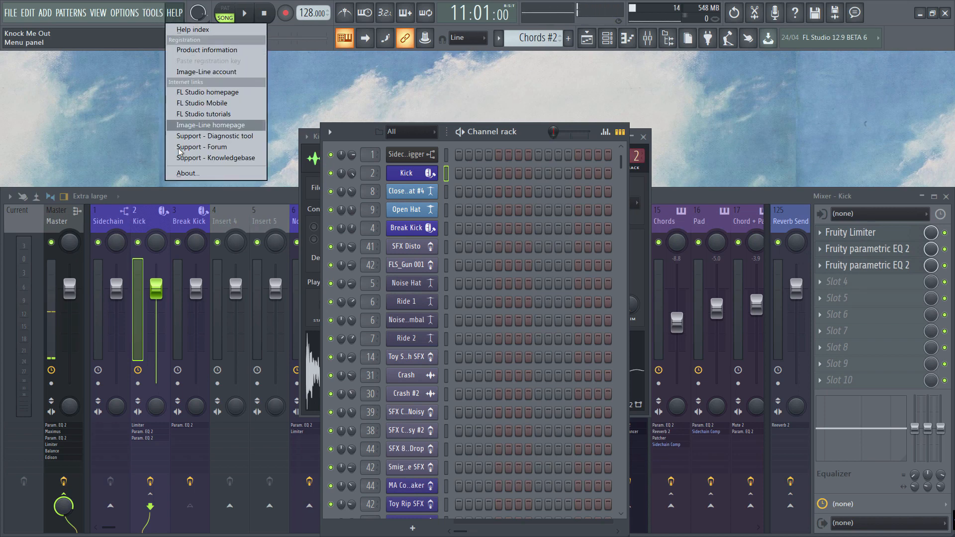
click(186, 173)
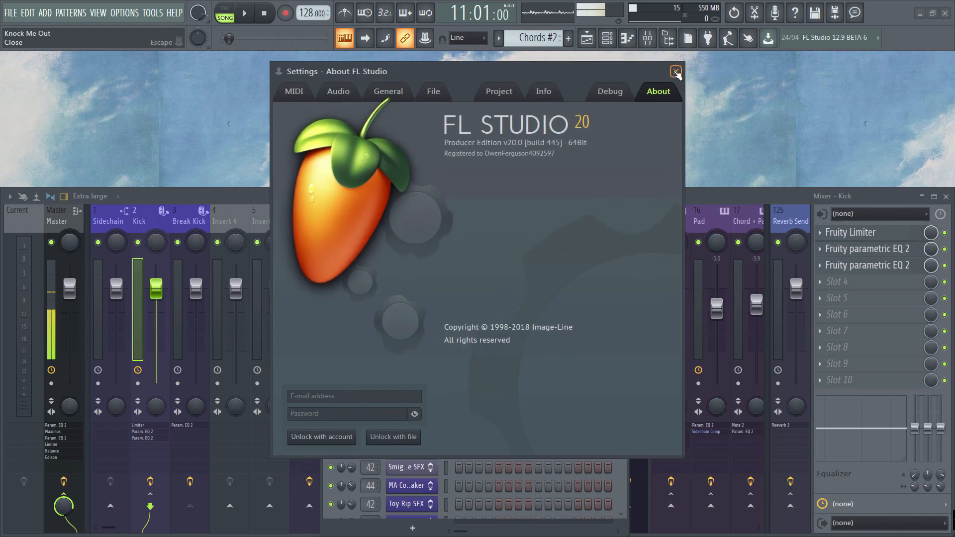
click(674, 71)
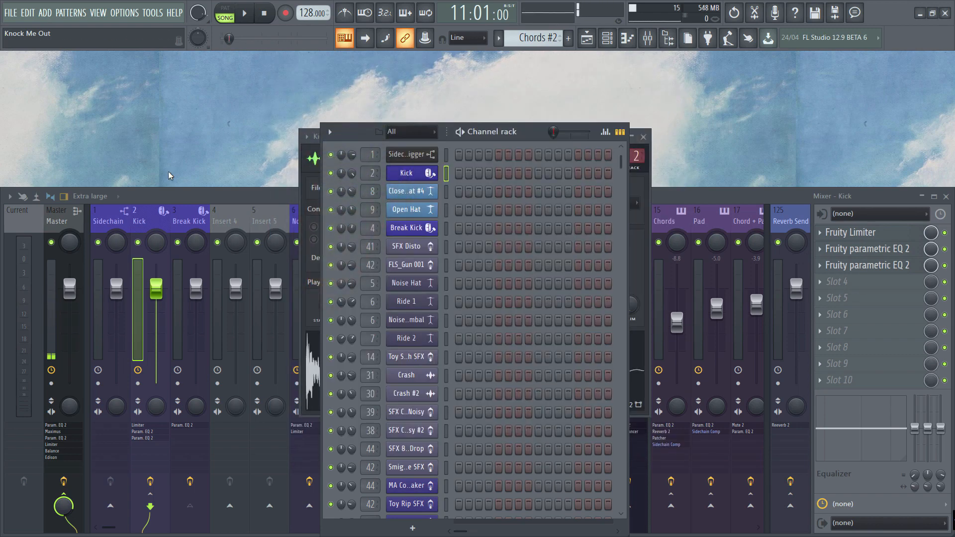